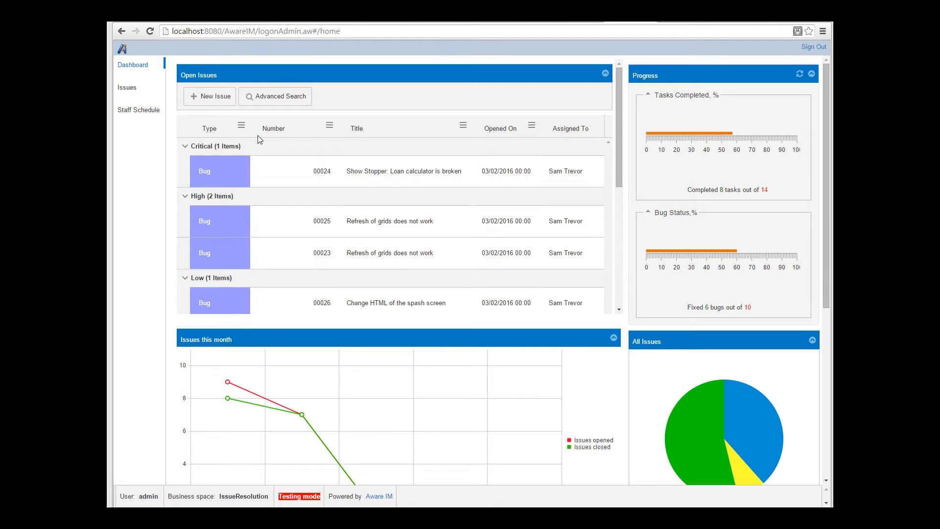
- Expand the ui folder in the Kendo UI API tree and open the Grid reference page
drag(257, 128, 282, 128)
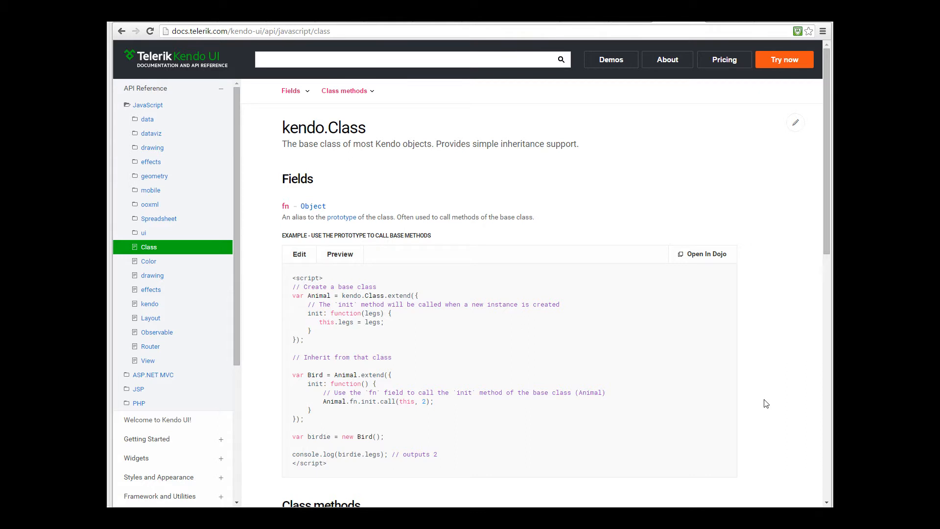
click(144, 232)
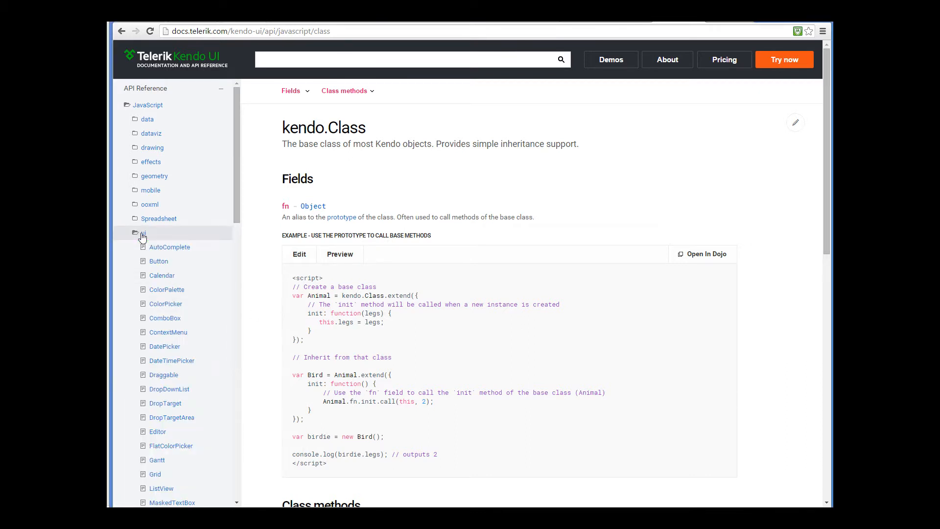
mouse_move(235, 208)
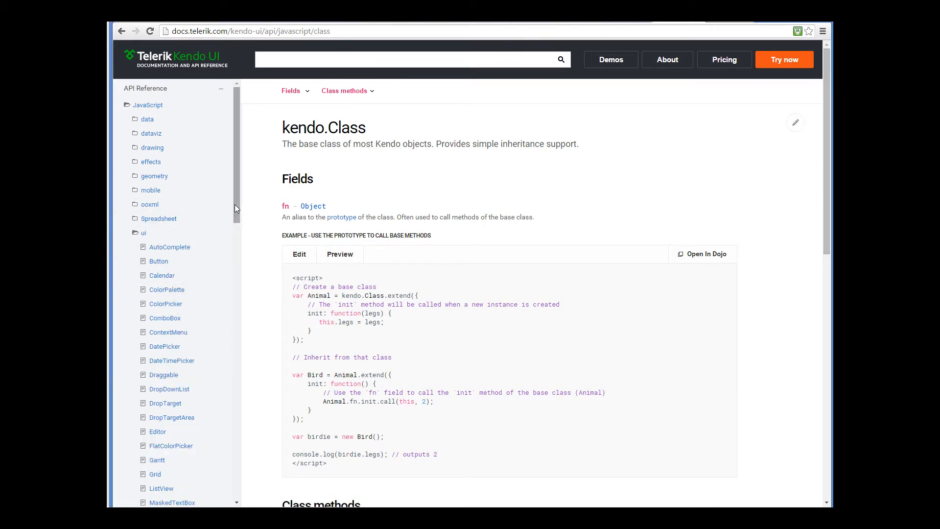
scroll(down, 3)
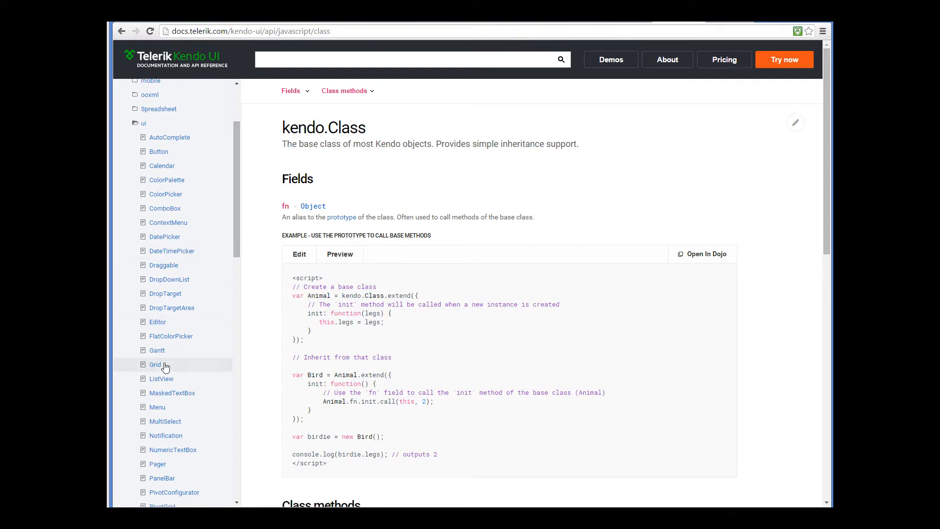
click(155, 364)
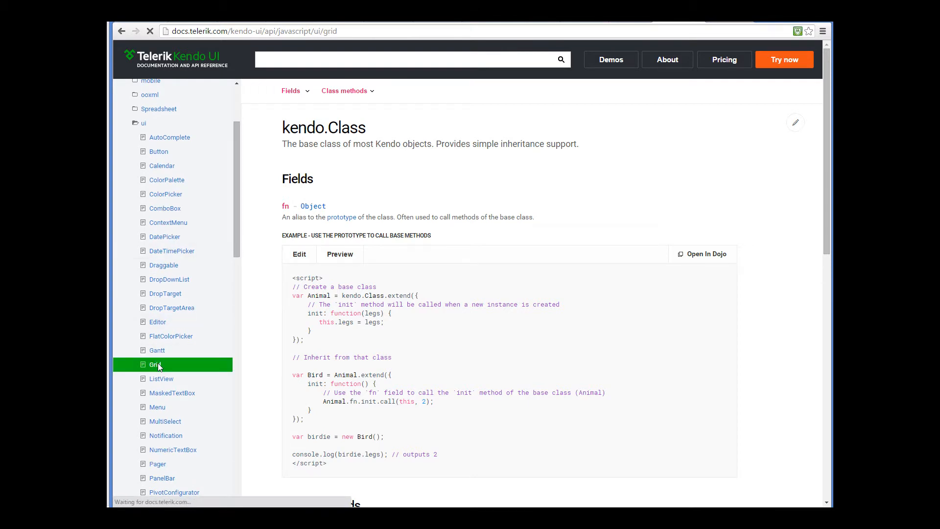
click(155, 364)
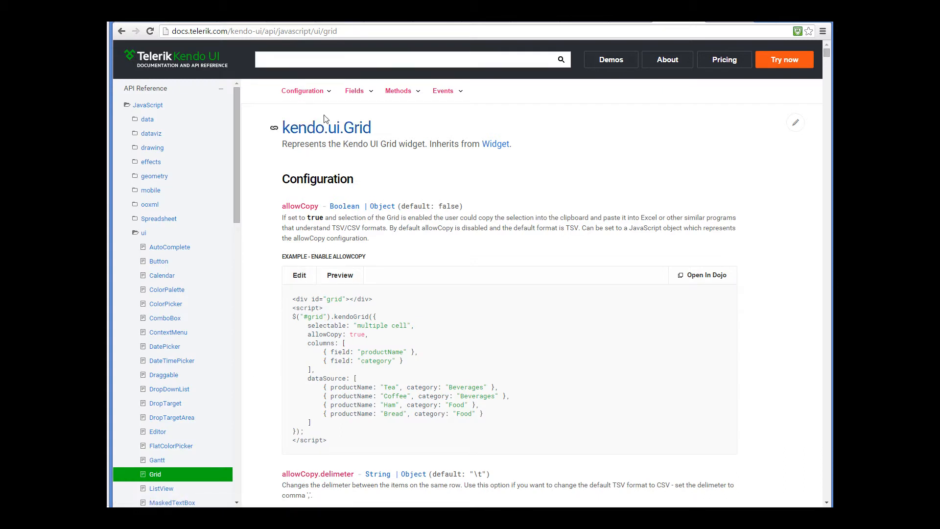
- Find the resizable option in the Grid's configuration list
click(305, 90)
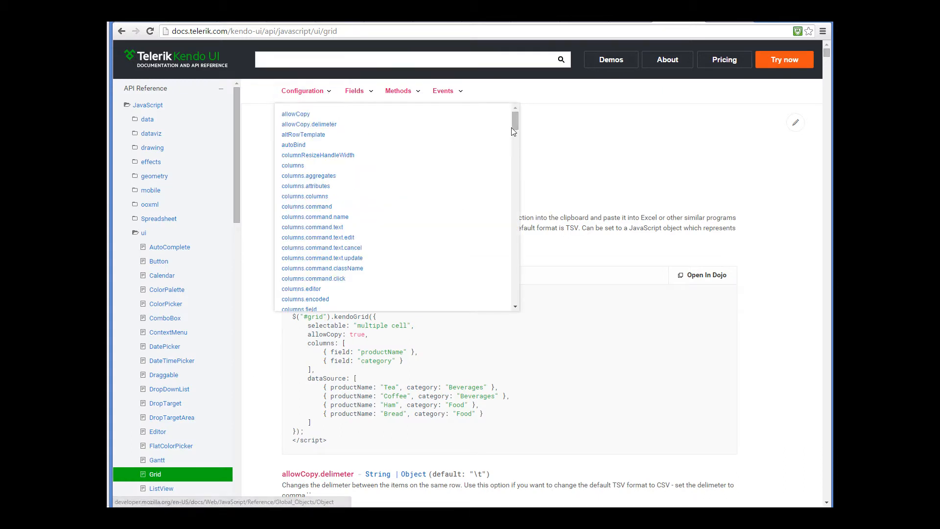
scroll(down, 3)
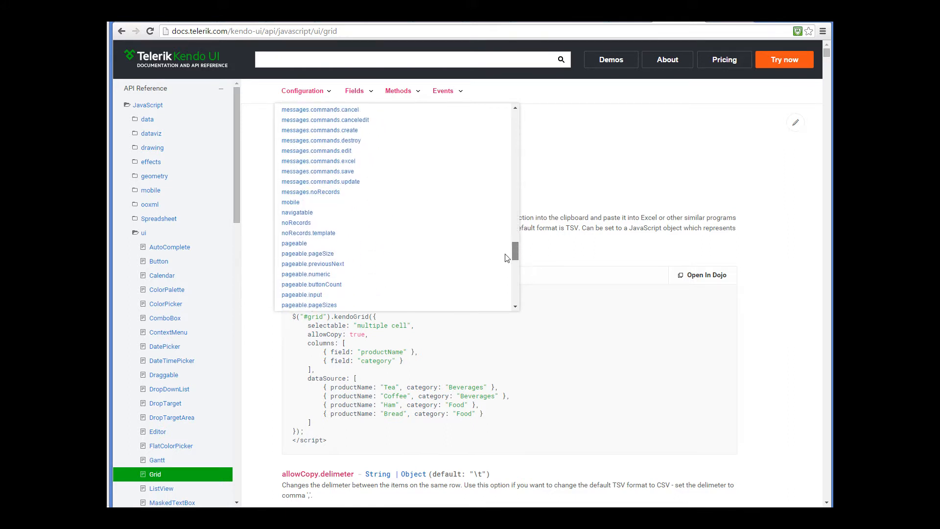
scroll(down, 3)
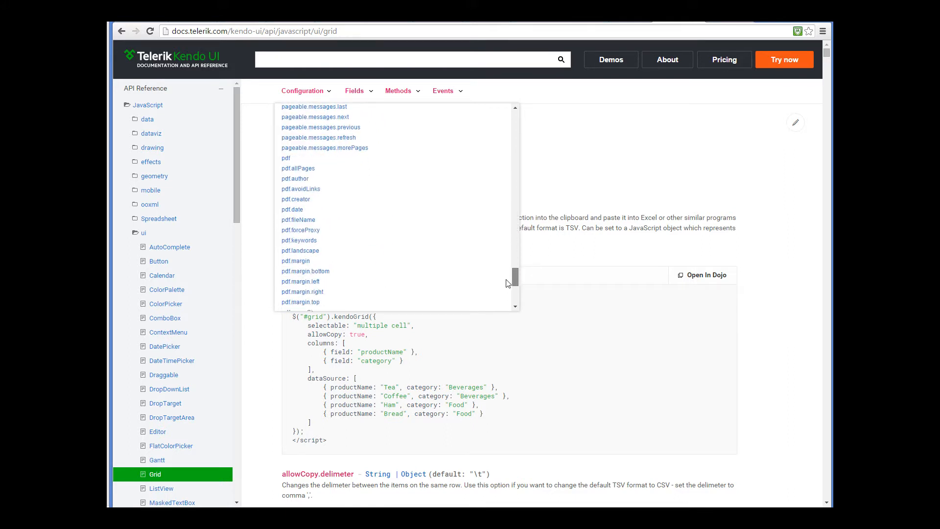
scroll(down, 3)
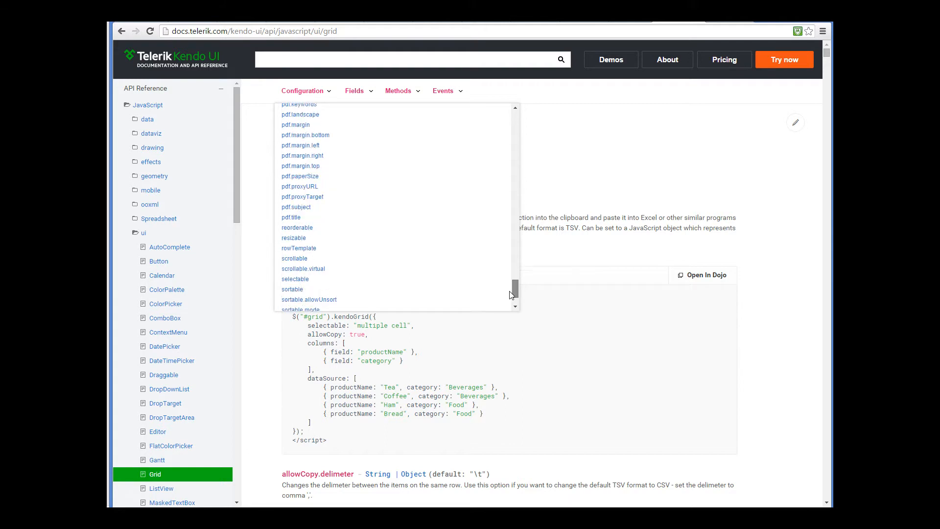
mouse_move(300, 238)
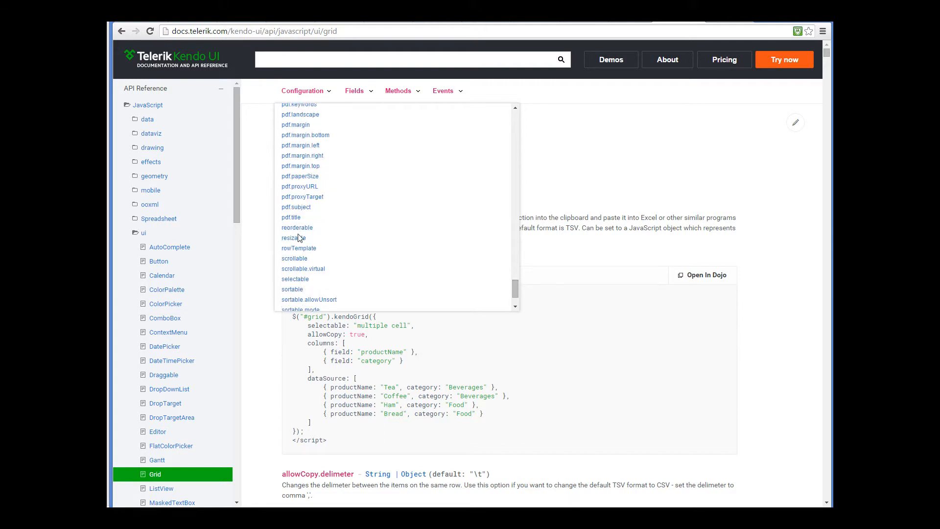
click(292, 238)
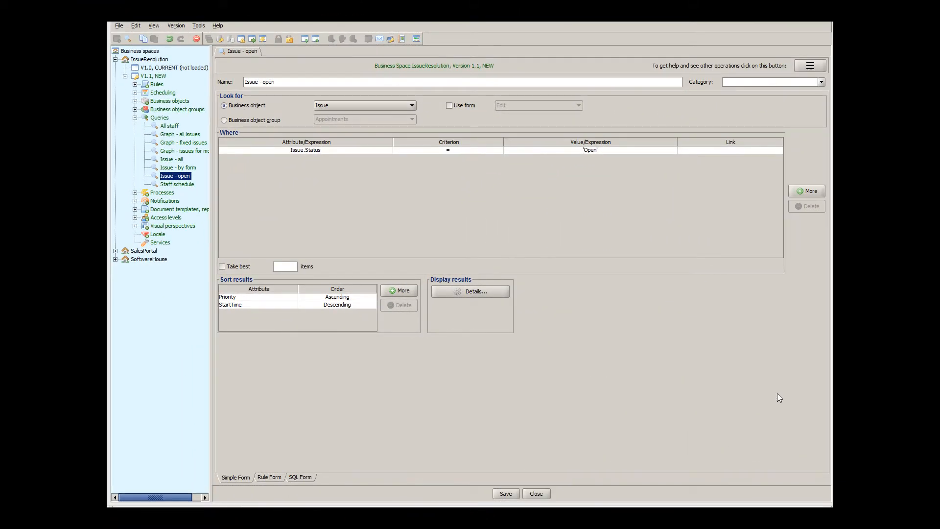
mouse_move(529, 326)
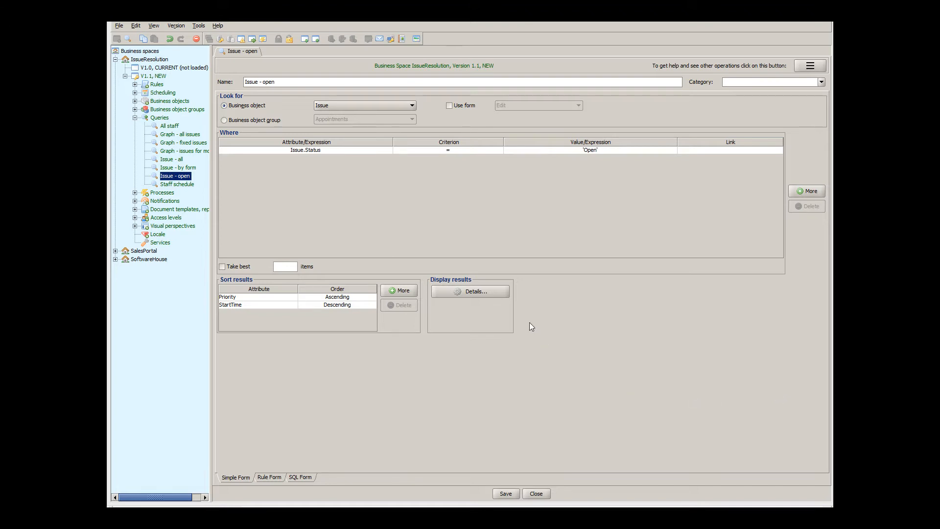
- Open Details… for the Issue - open results, then its Advanced script properties
click(470, 291)
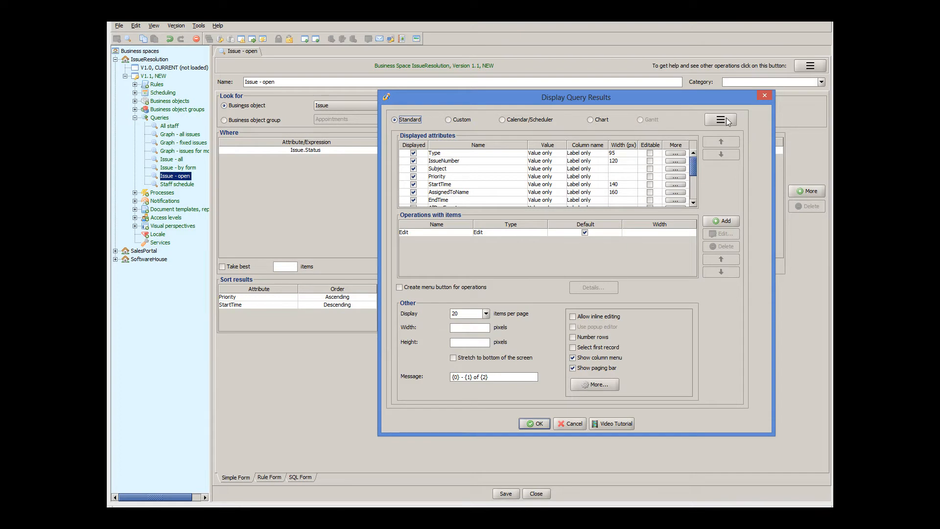
click(720, 119)
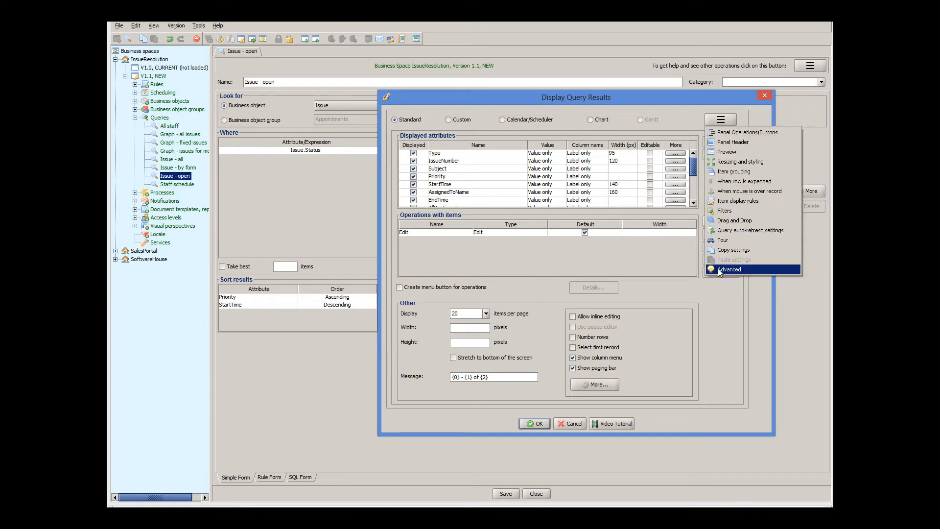
click(730, 269)
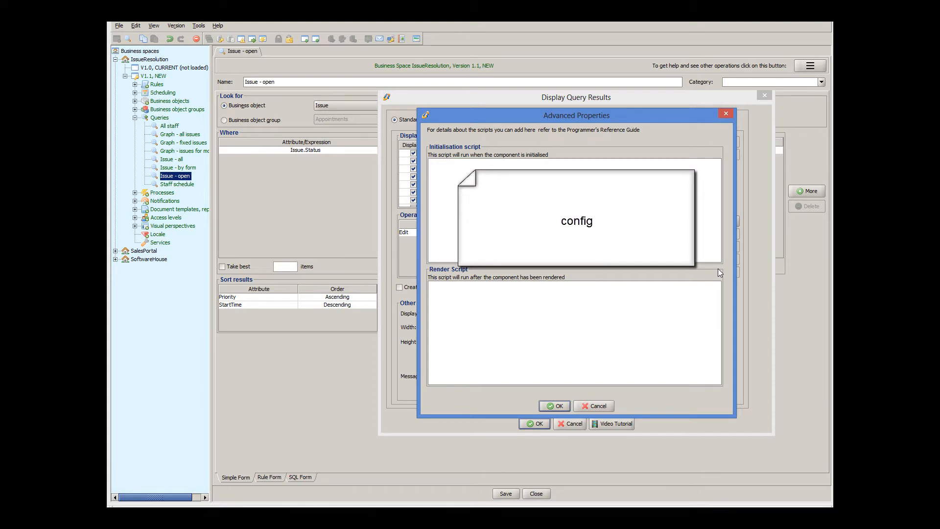
- Enter initialisation script config.resizable=false; and confirm Advanced Properties and Display Query Results
click(554, 217)
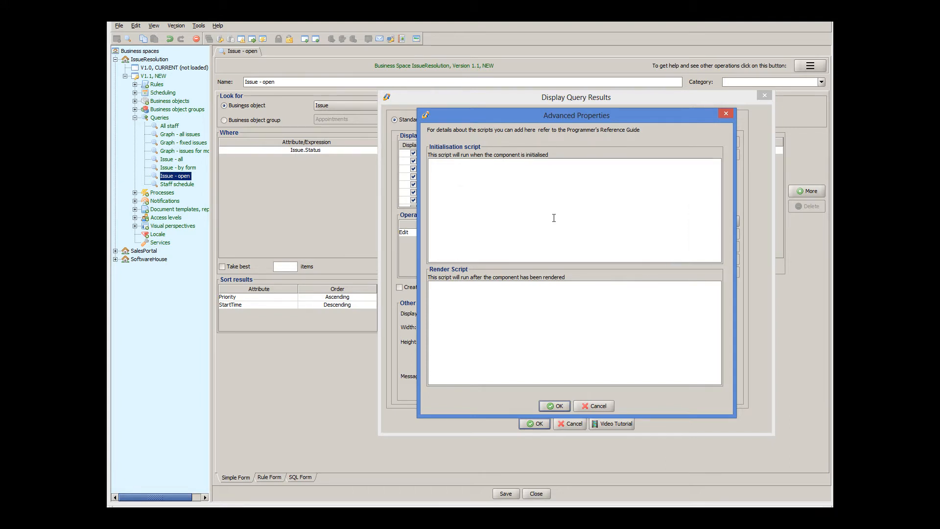
text(config.resizable=)
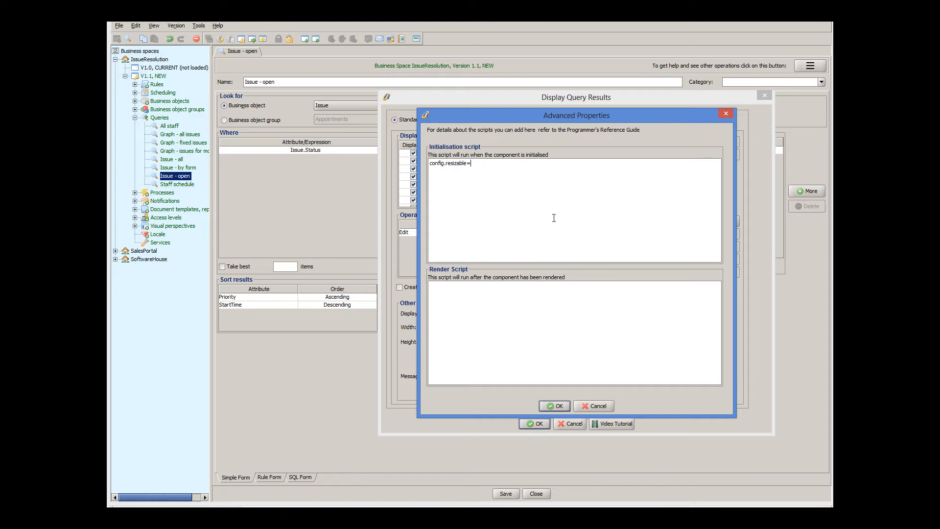
text(false;)
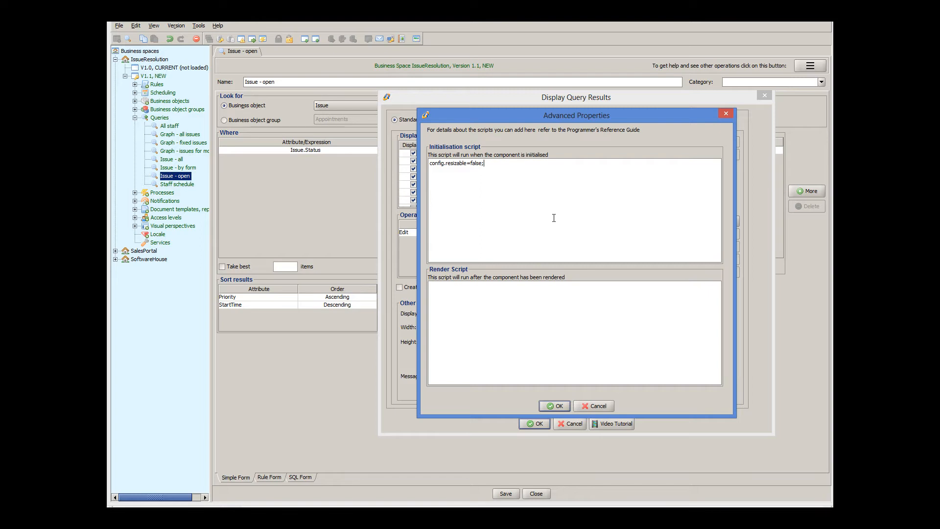
mouse_move(555, 345)
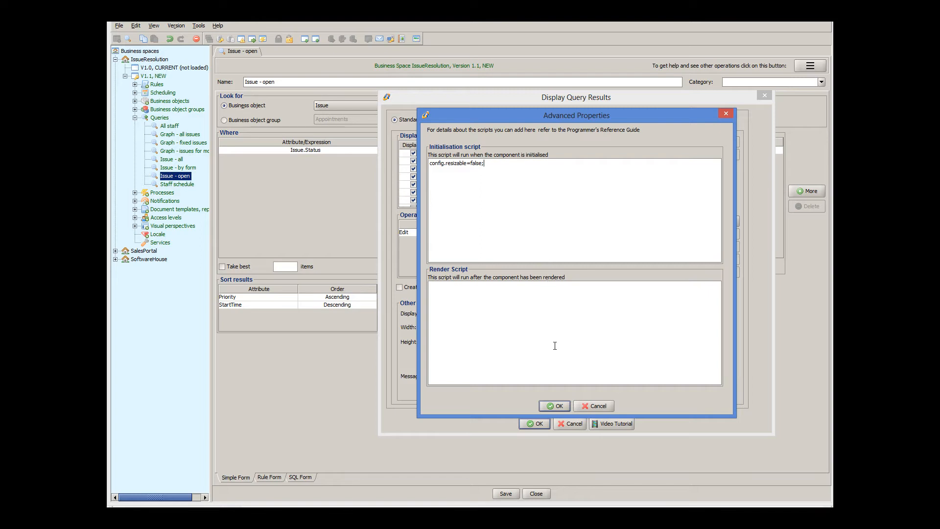
click(553, 406)
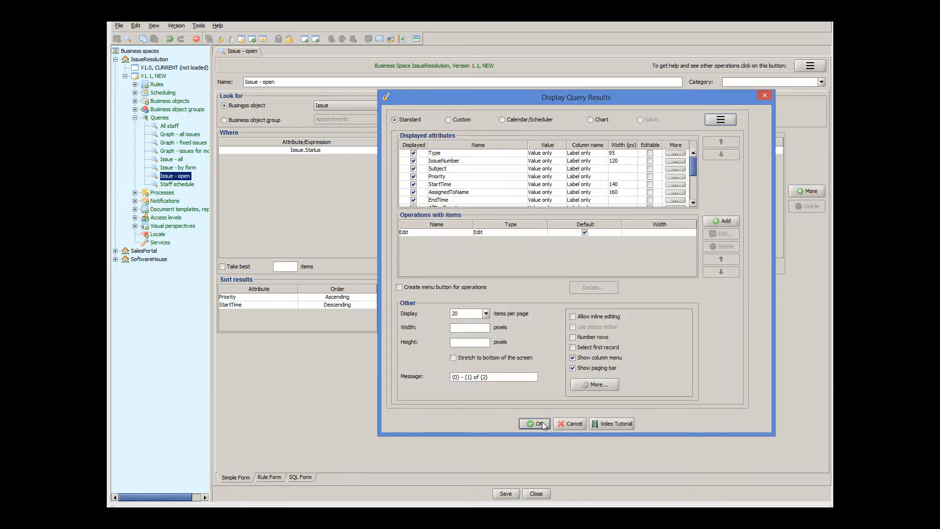
click(534, 423)
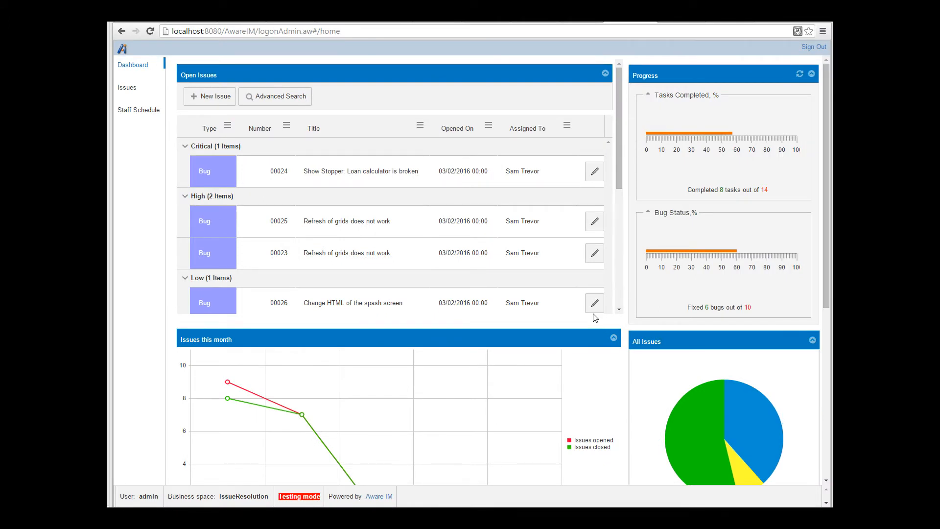
mouse_move(302, 128)
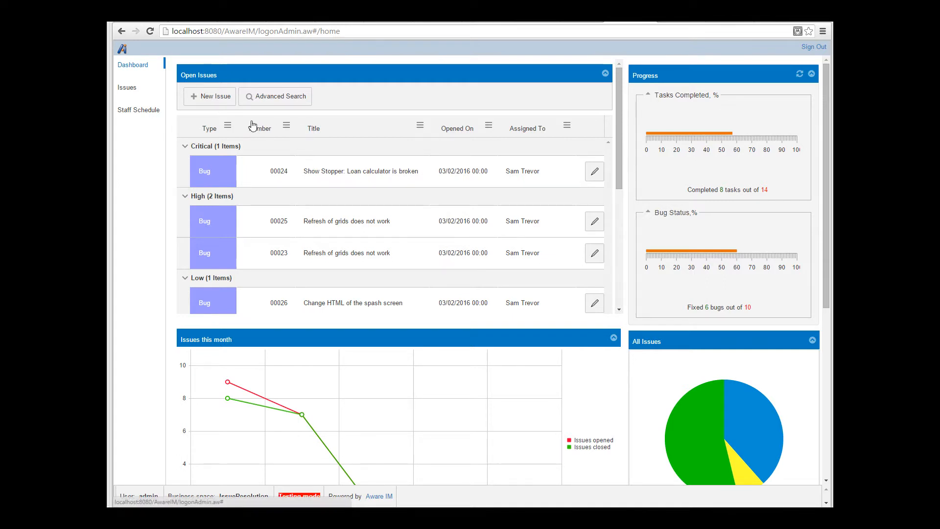
mouse_move(370, 136)
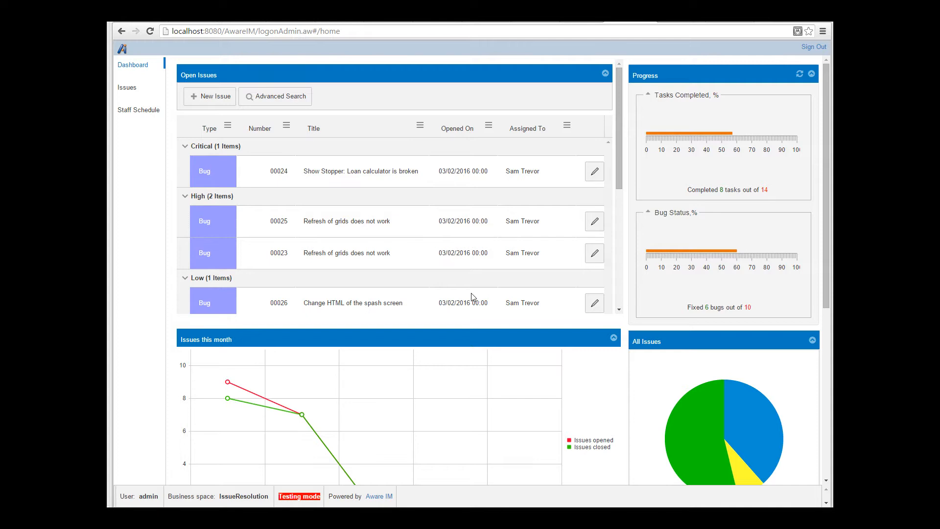
mouse_move(374, 134)
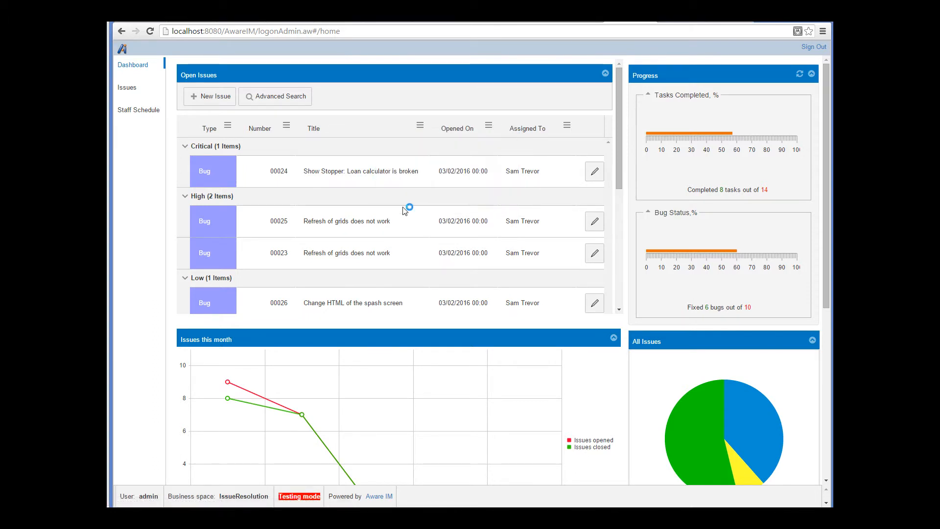
- Open Chrome DevTools with F12 to inspect the Open Issues grid header
key(F12)
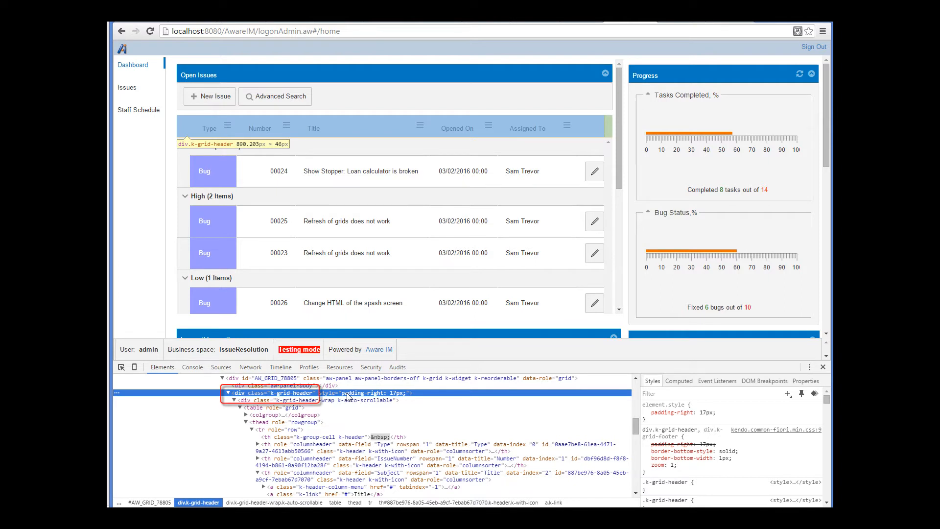
mouse_move(358, 414)
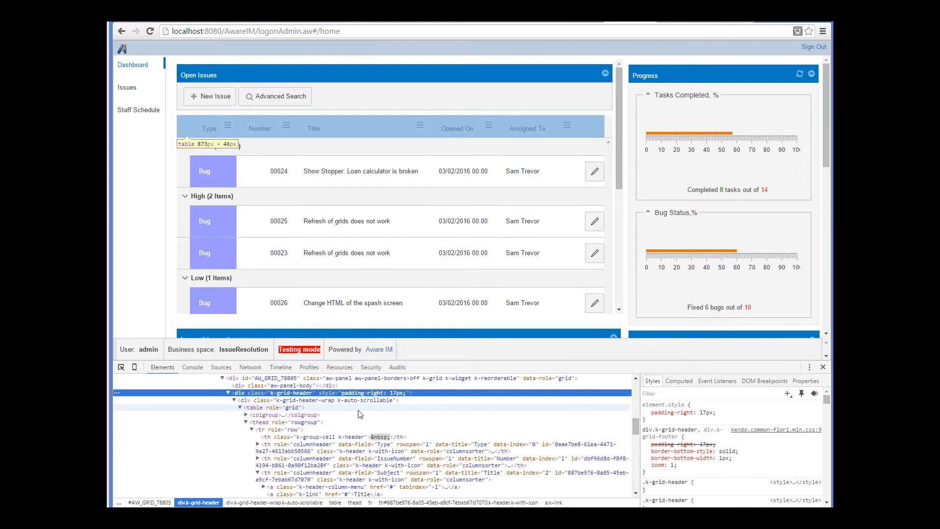
mouse_move(477, 424)
text(display: none)
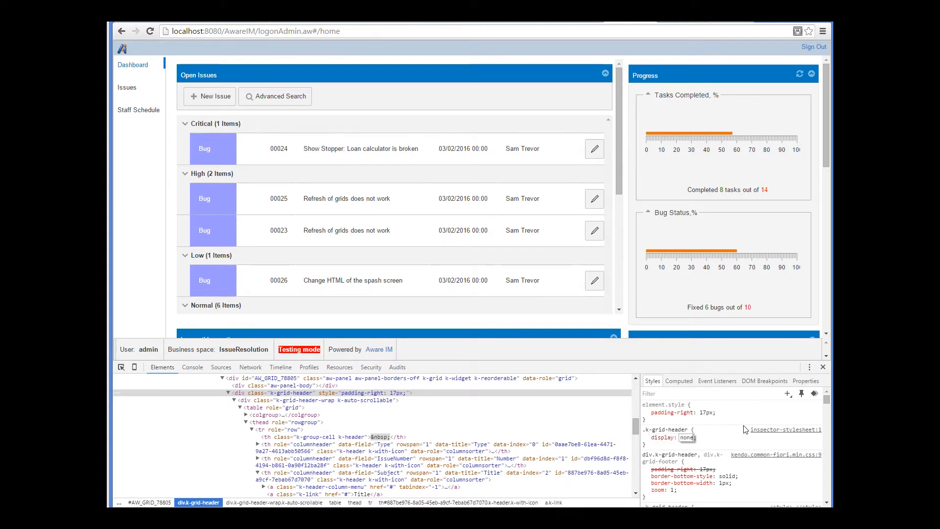
mouse_move(733, 443)
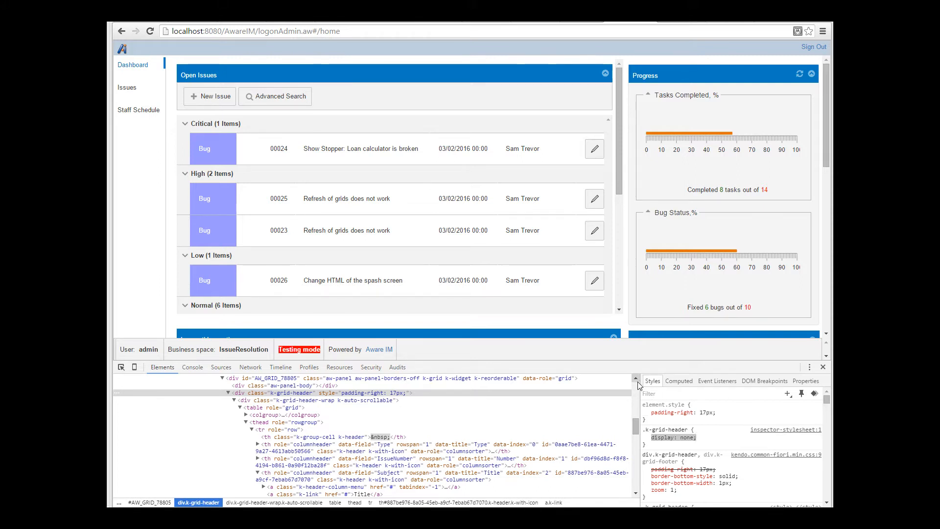
- Scroll up in the DevTools Elements panel
scroll(up, 3)
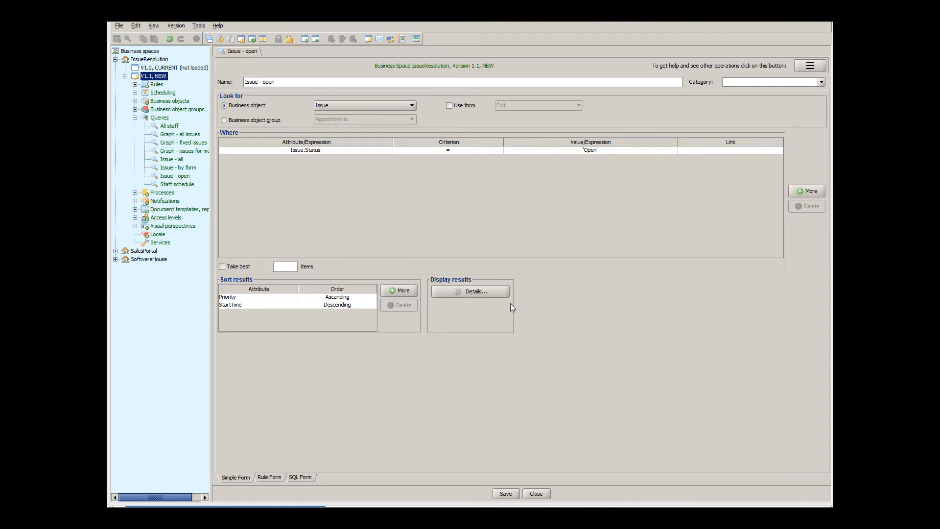
- Reopen the Advanced scripts and add a render script setting .k-grid-header display to none
click(470, 292)
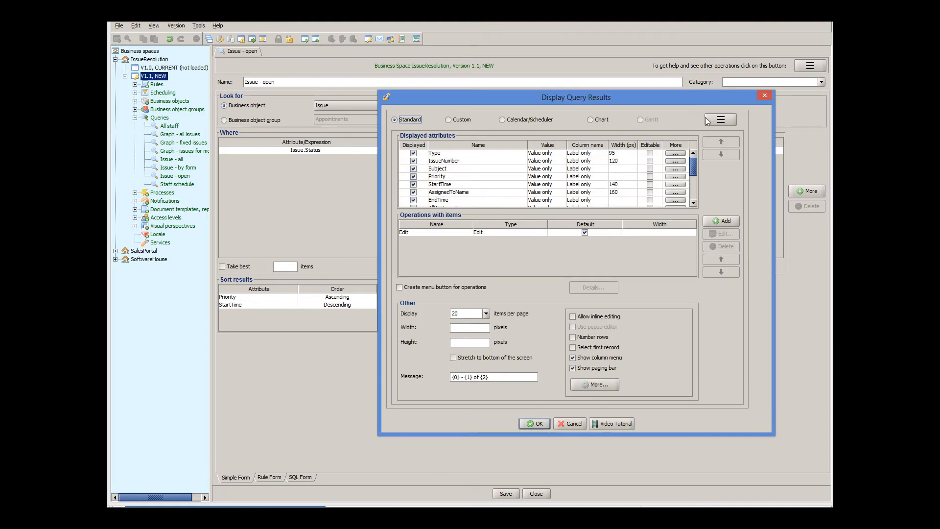
click(720, 119)
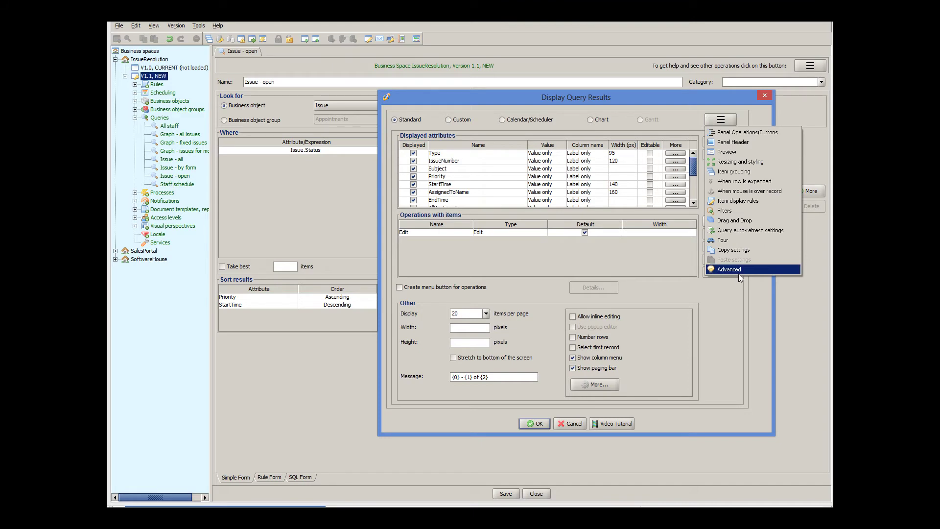
click(728, 269)
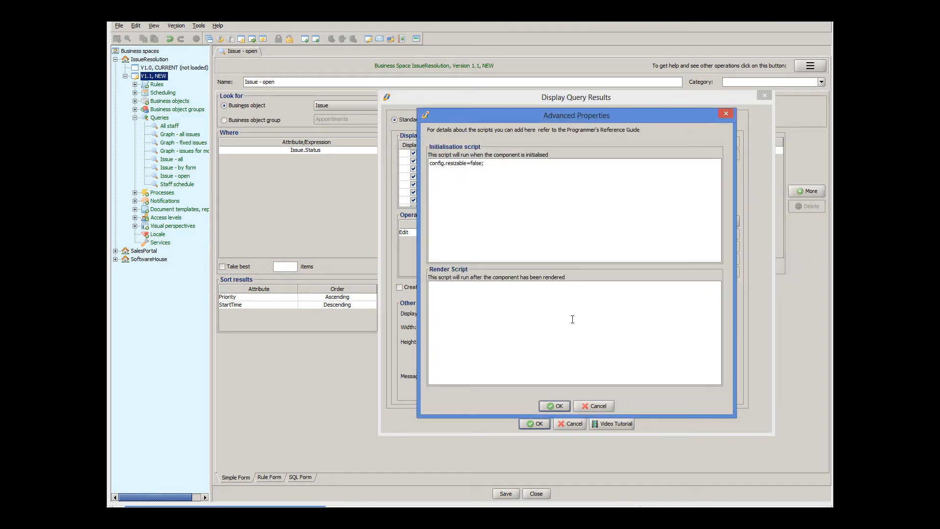
text($("#" + parser.m_widgetInfo.wrapperId).find(".k-grid-header").css ("display","none");)
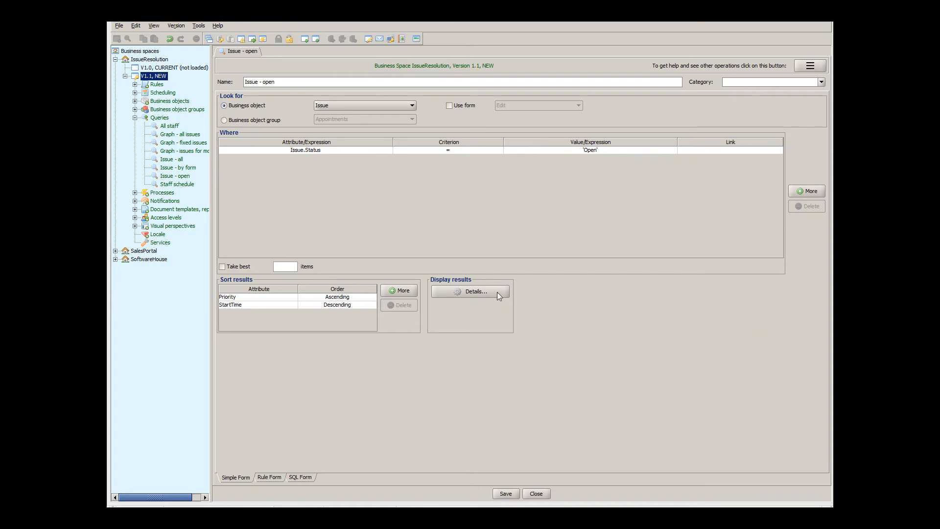
- In Resizing and Styling, enter CSS Class 'ir-open-issues' and confirm with OK
click(473, 292)
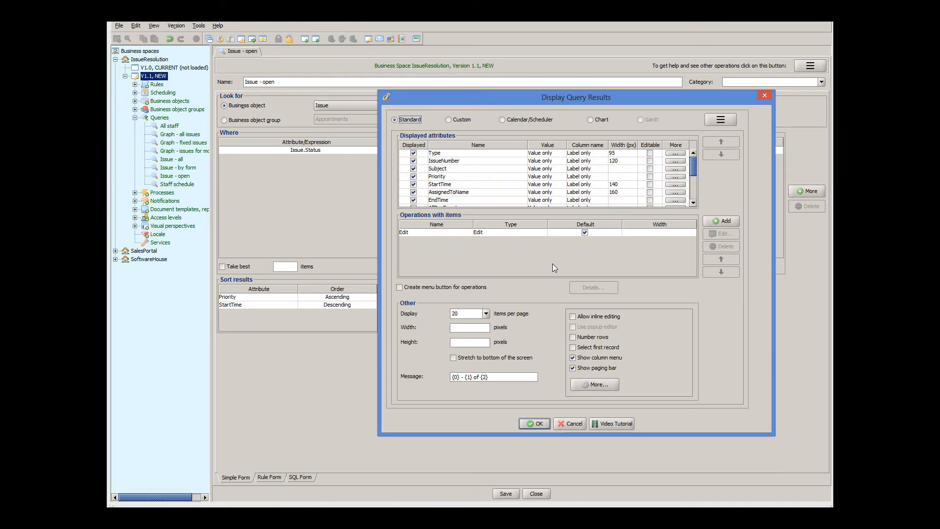
click(719, 120)
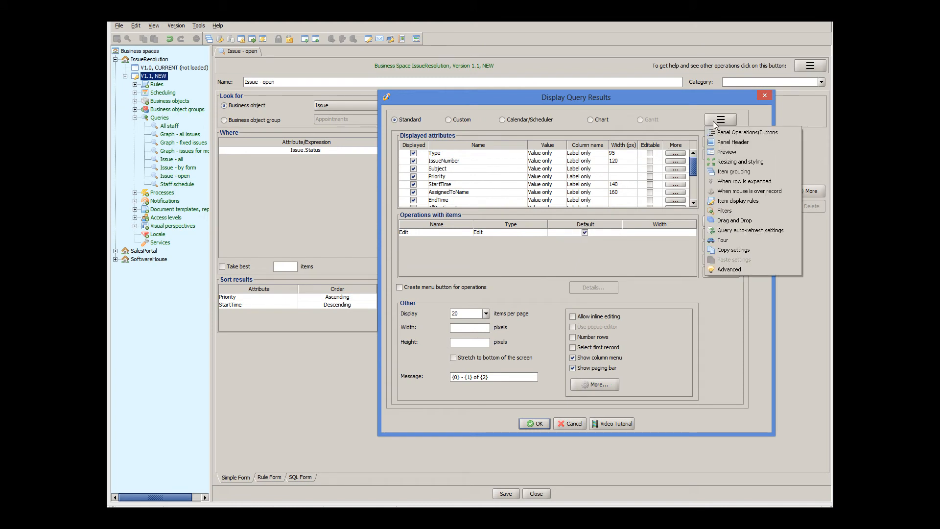
click(740, 161)
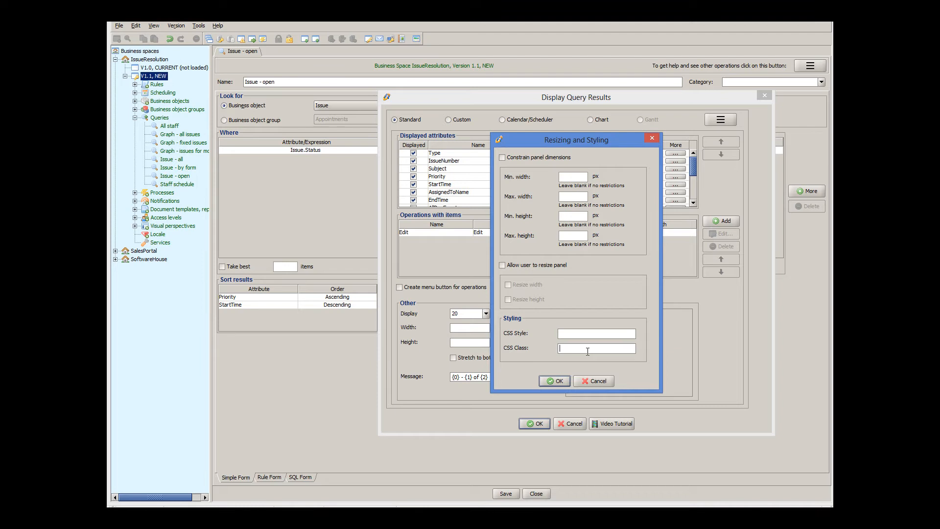
text(ir-op)
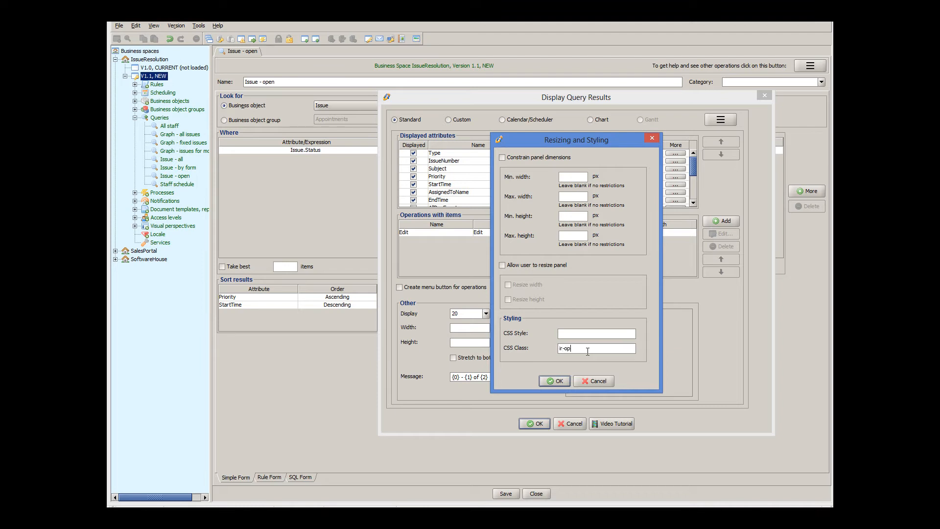
text(en-issue)
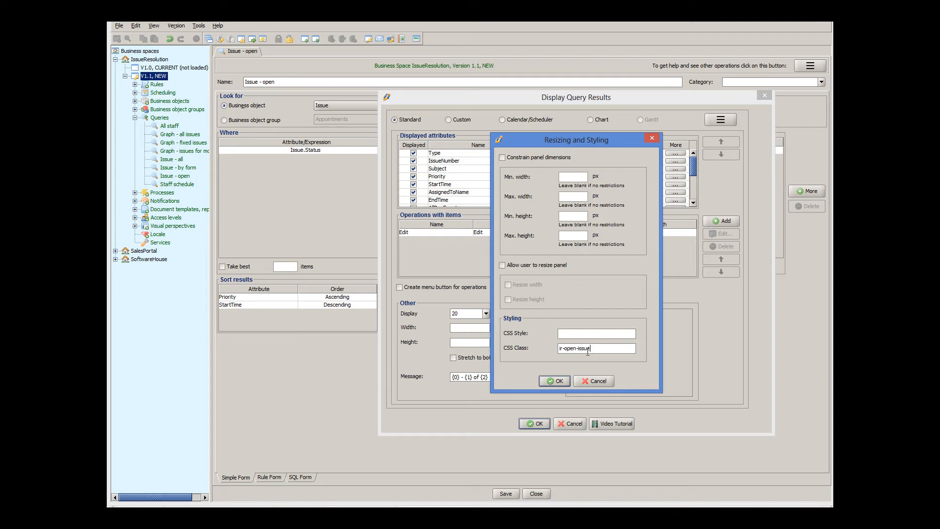
text(s)
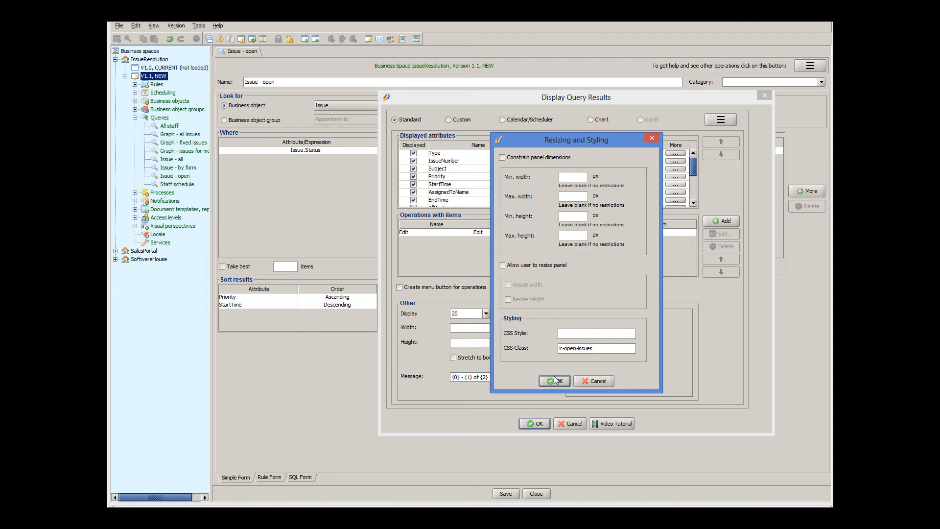
click(553, 381)
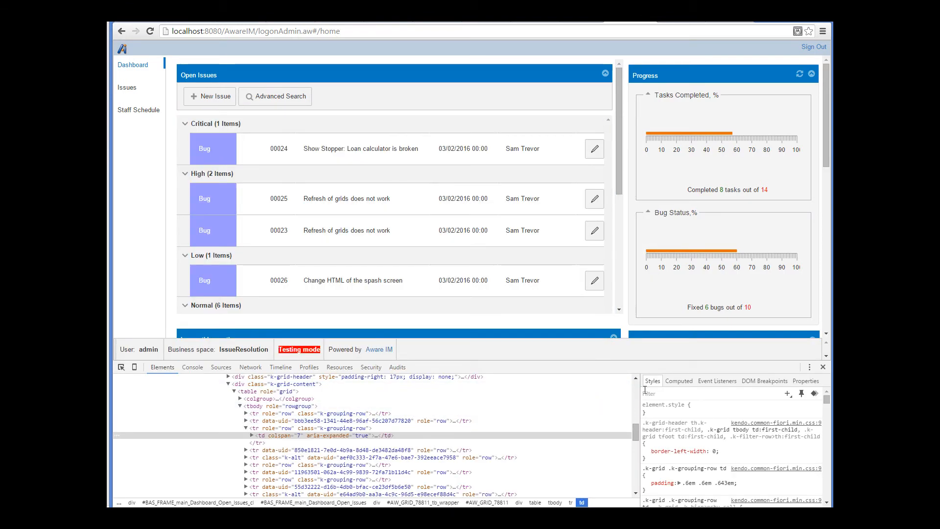
- Scroll up in DevTools Elements to locate the grid element with class ir-open-issues
scroll(up, 3)
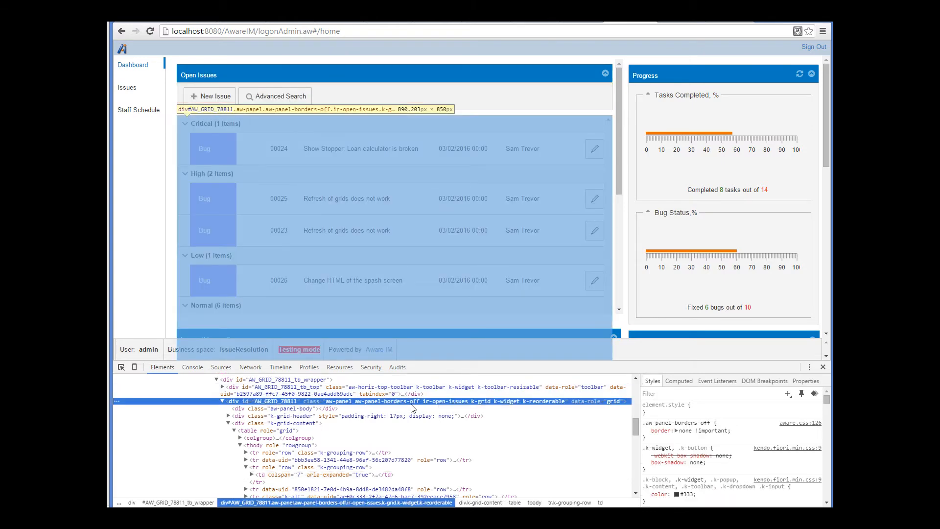
mouse_move(547, 414)
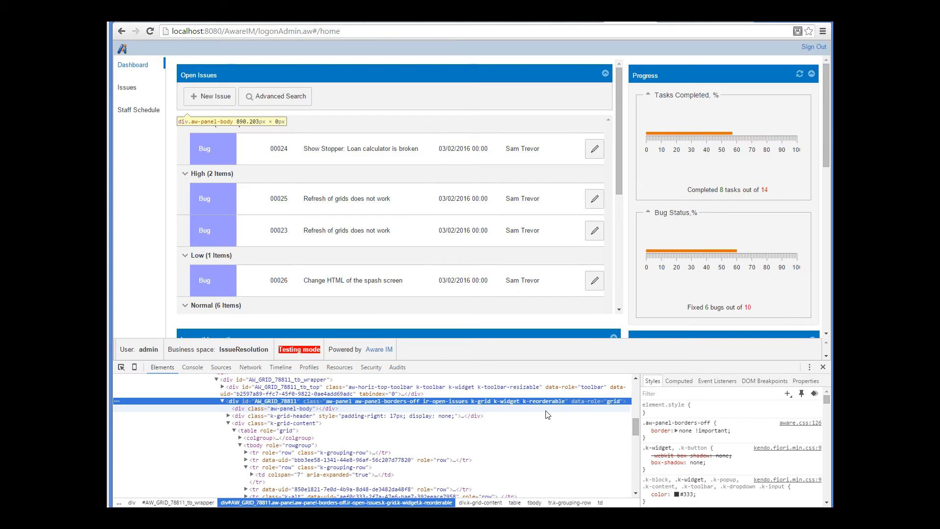
key(alt+tab)
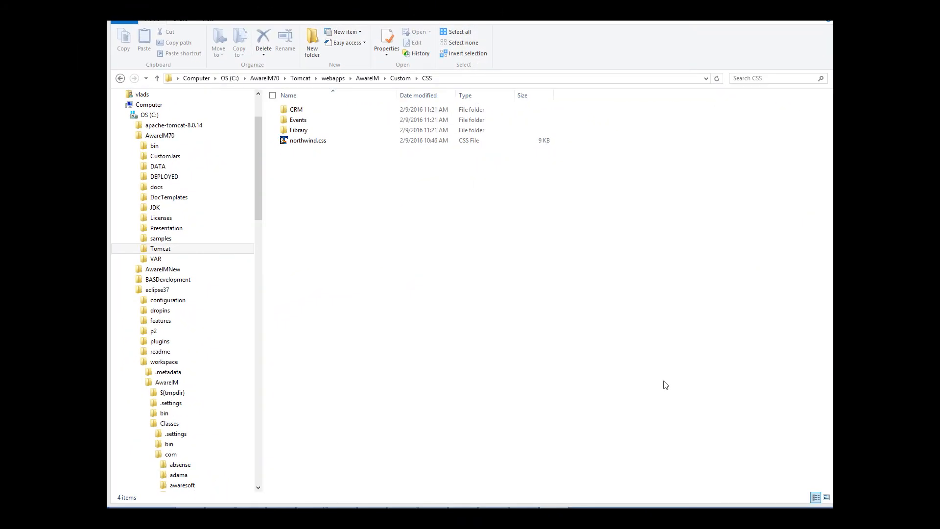
mouse_move(603, 294)
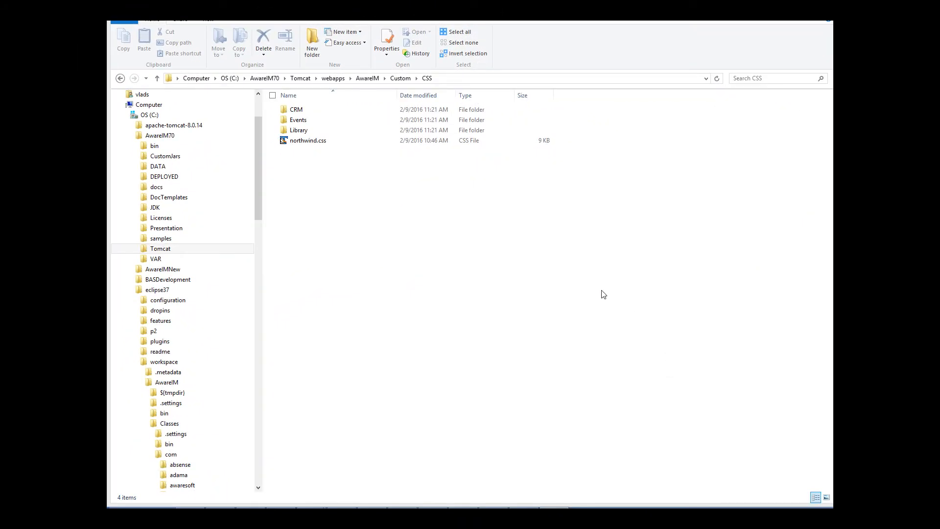
click(160, 248)
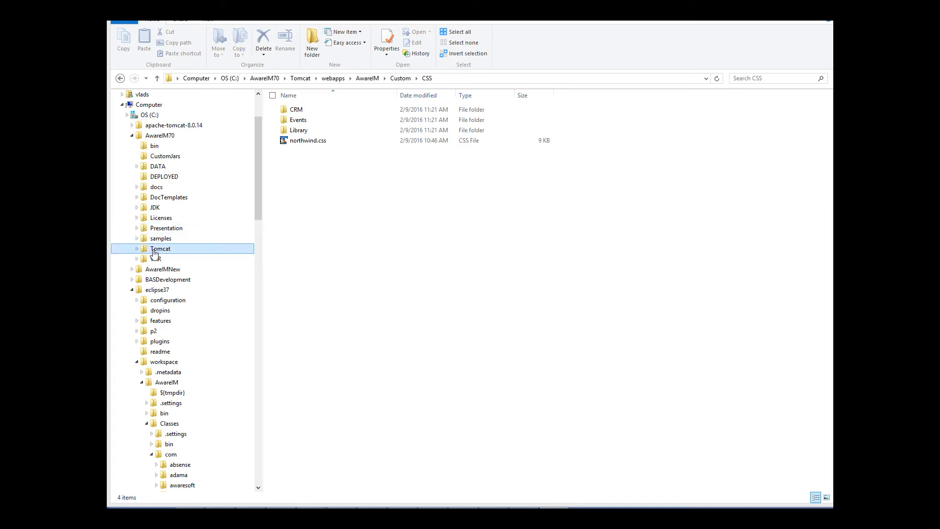
click(160, 249)
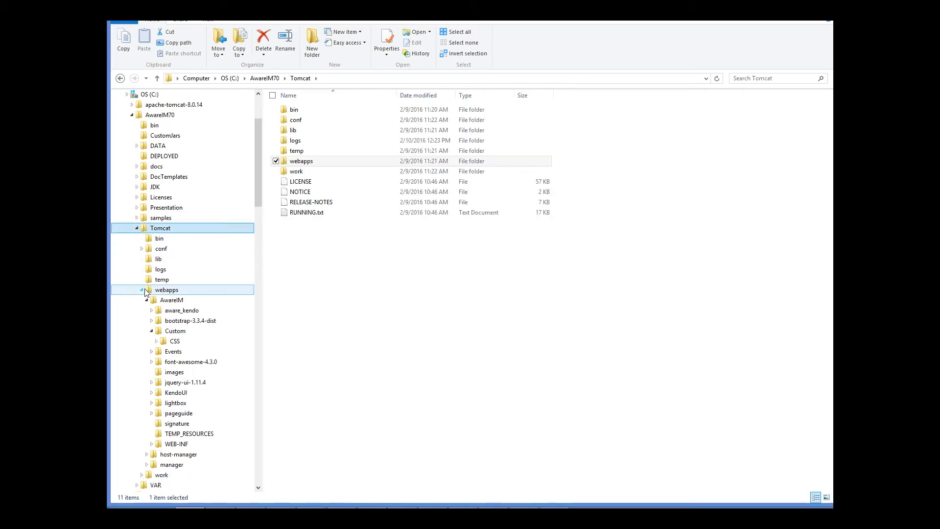
click(174, 331)
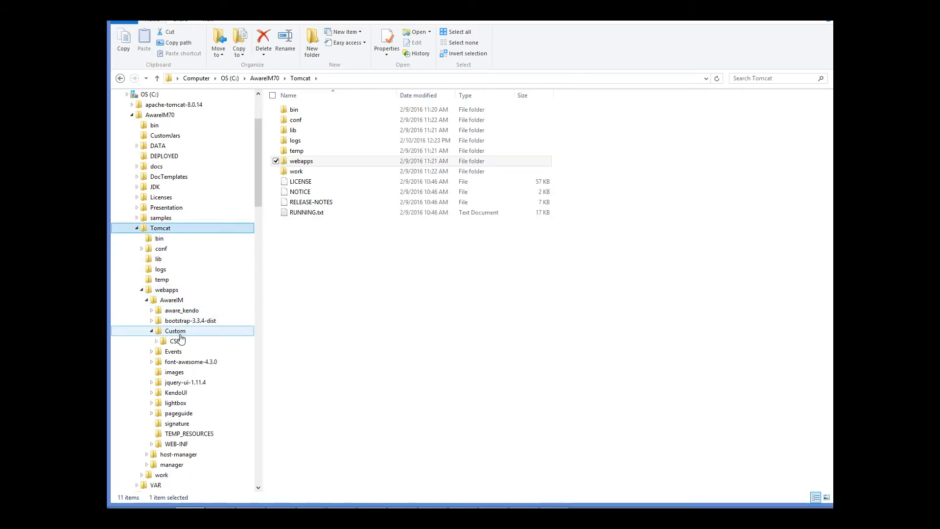
click(175, 341)
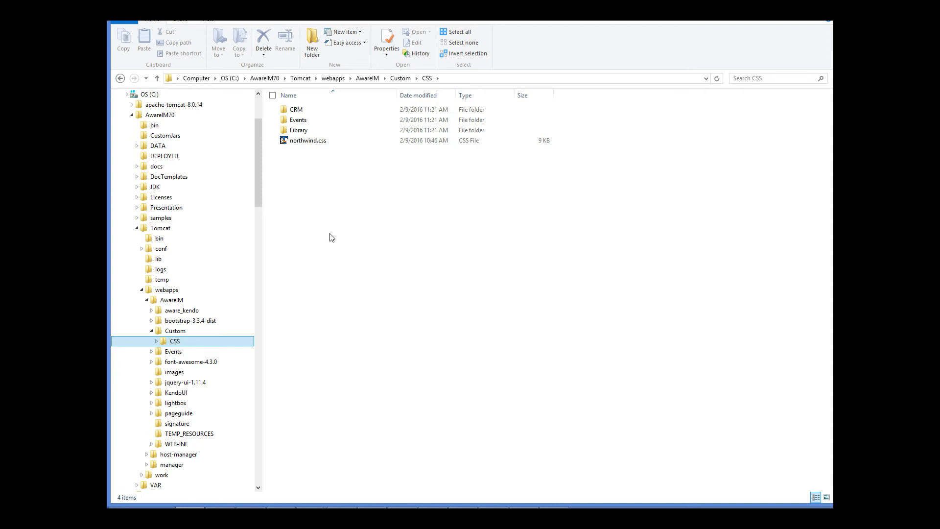
mouse_move(335, 217)
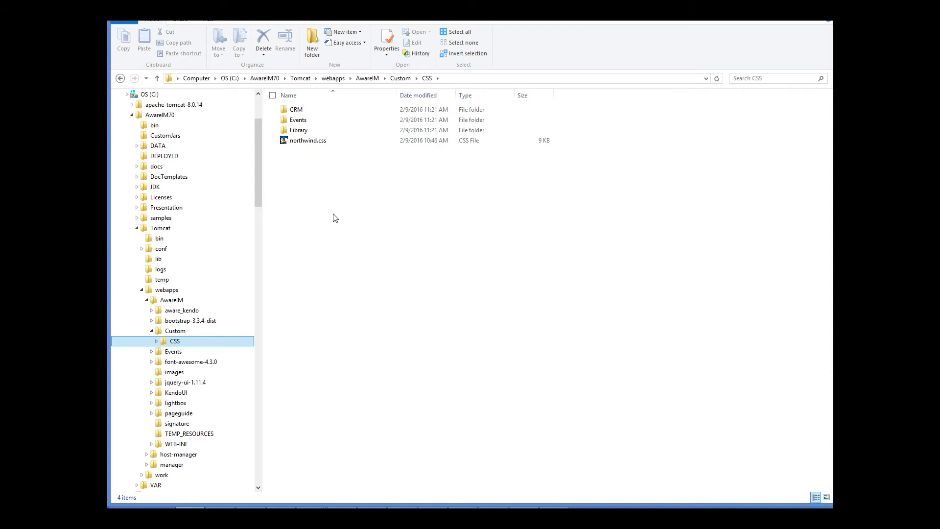
mouse_move(336, 201)
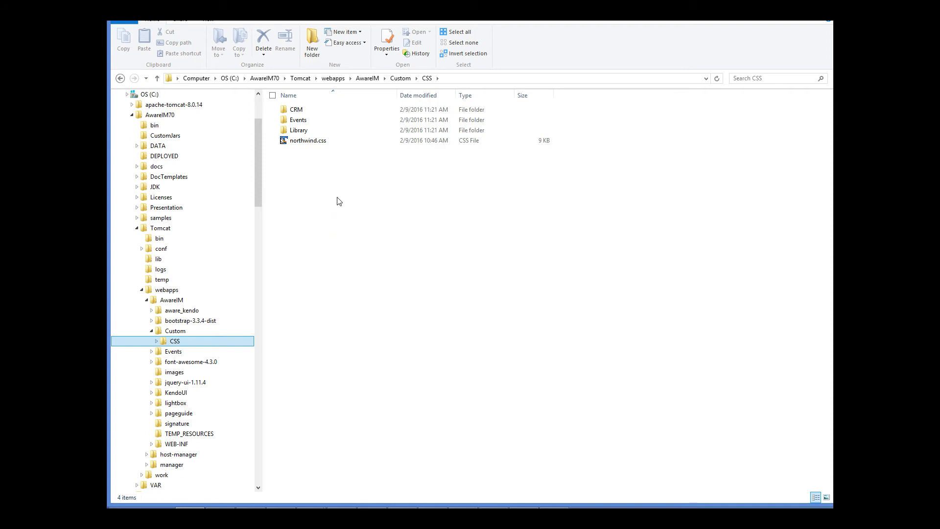
mouse_move(338, 192)
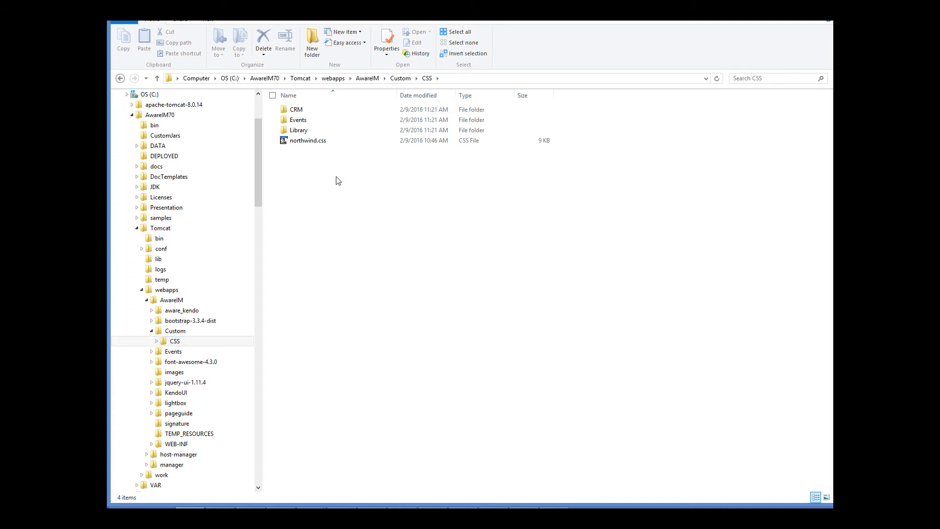
- Create a new folder named IssueResolution inside the CSS folder
right_click(336, 181)
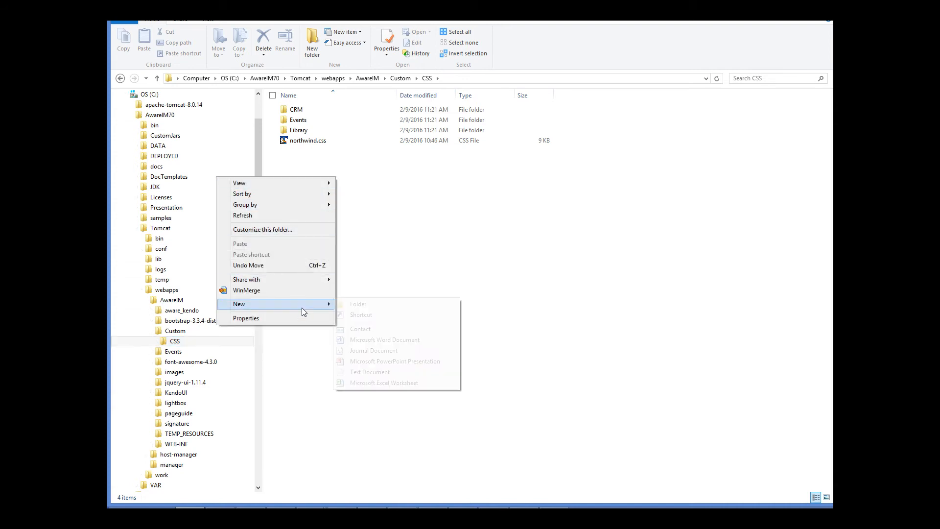
click(358, 304)
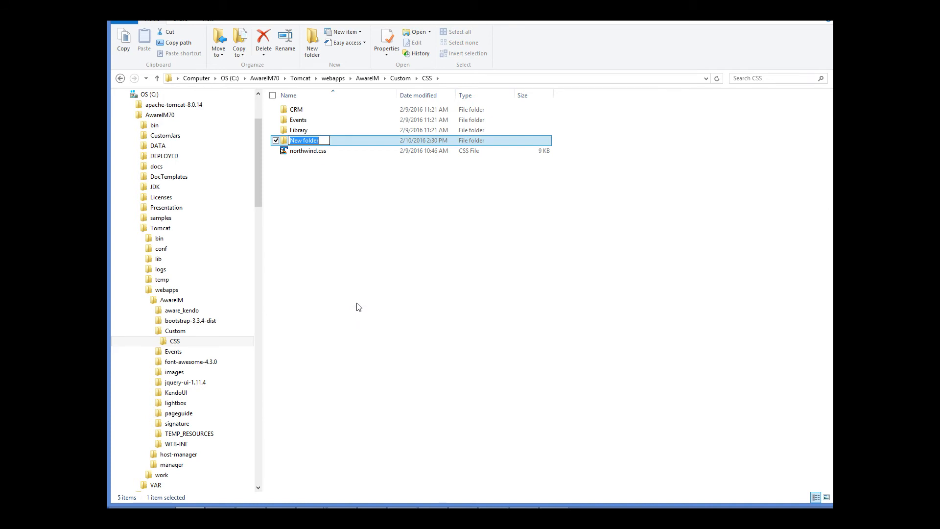
text(ls)
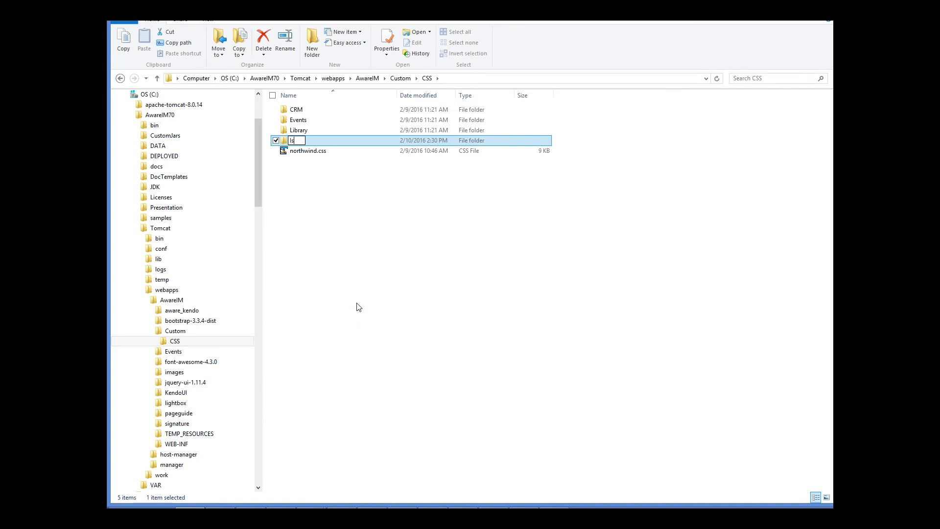
text(IssueResolu)
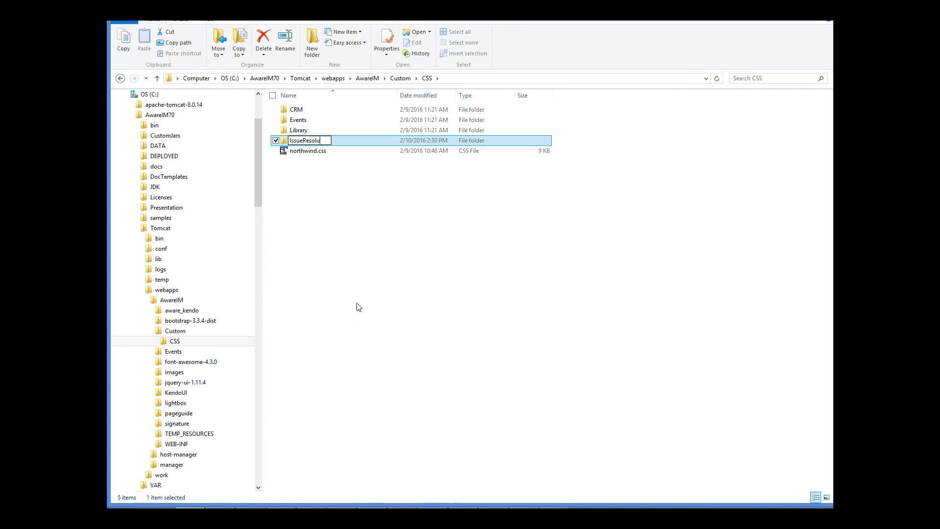
key(Return)
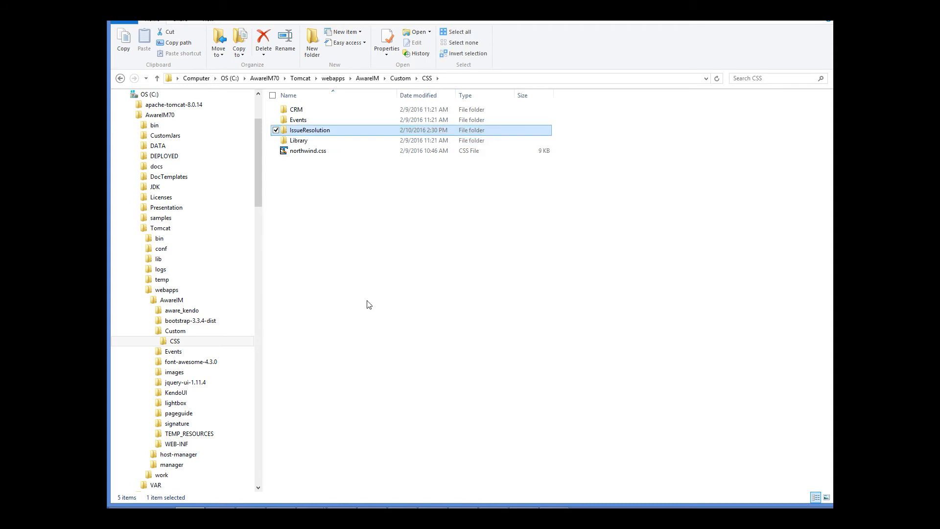
mouse_move(326, 133)
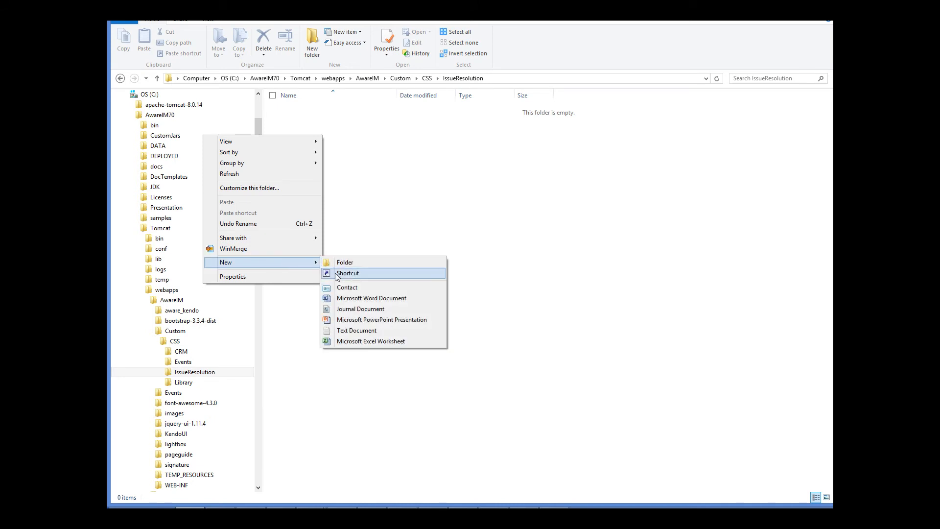
- Inside IssueResolution, create a text document renamed to ir.css, accepting the extension change
click(356, 330)
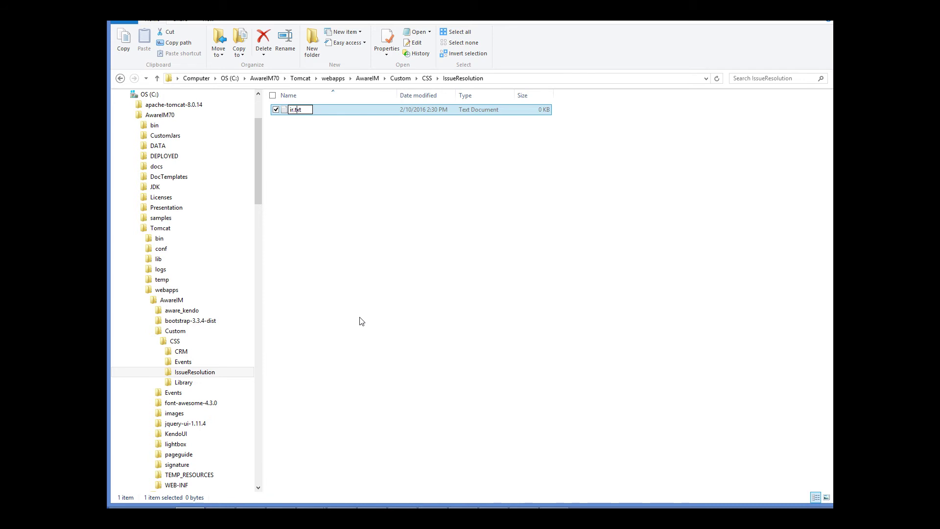
text(ir.css)
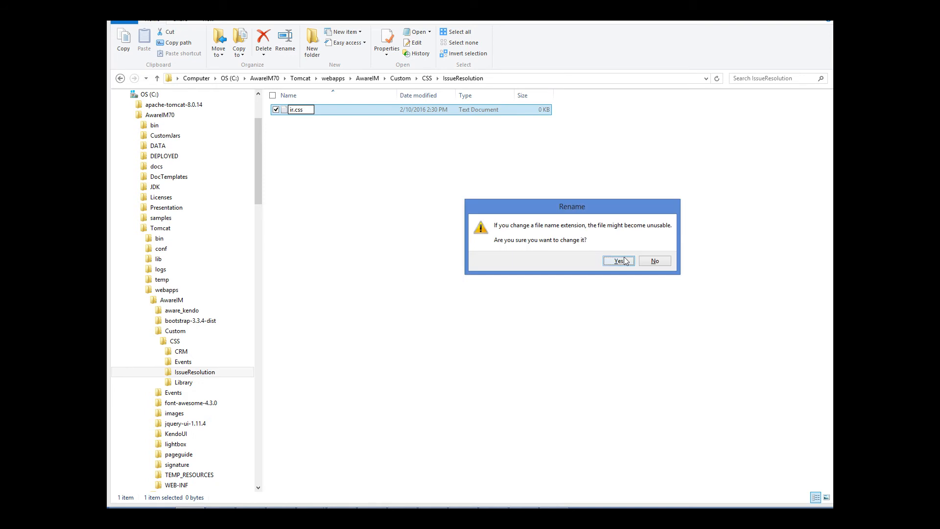
click(618, 260)
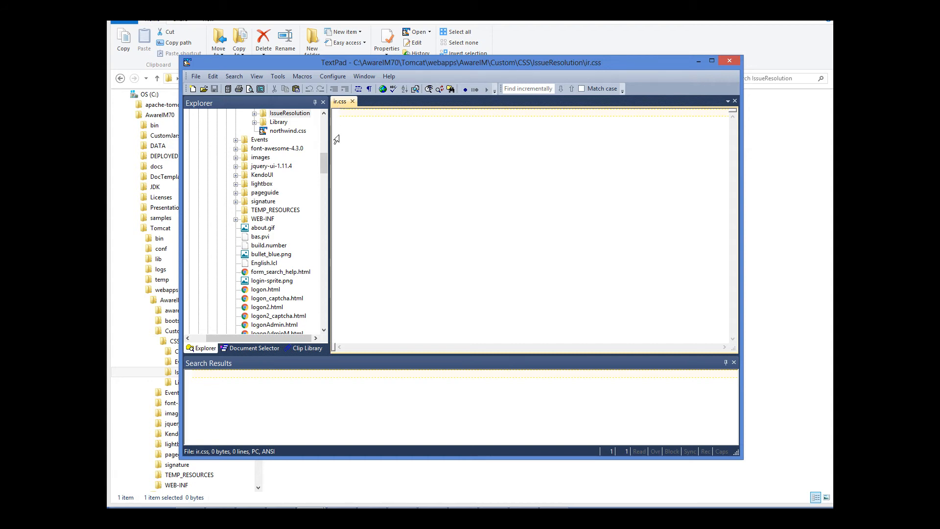
- Type '.ir-open-issues .k-grid-header {' into ir.css
text(.ir-open-issues .k-grid-header {)
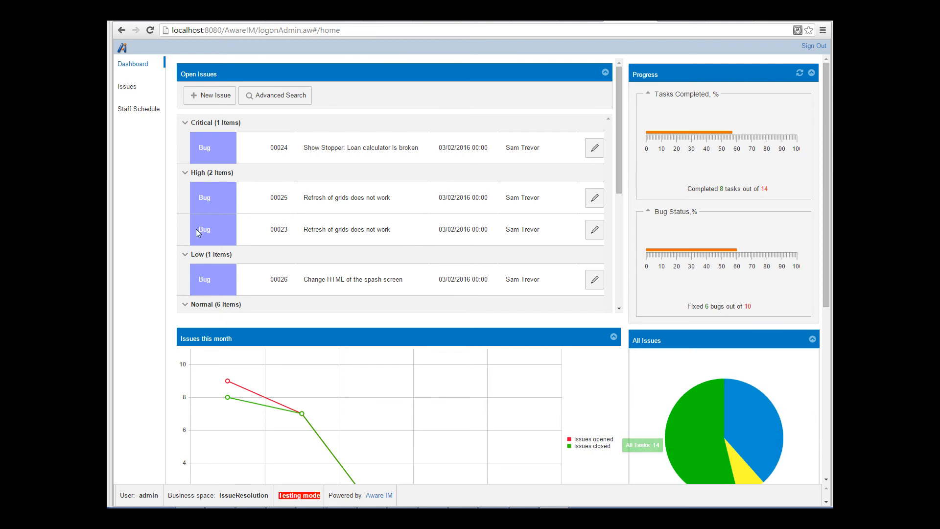
- Open a blank New Issue form from the Open Issues panel on the dashboard
click(210, 95)
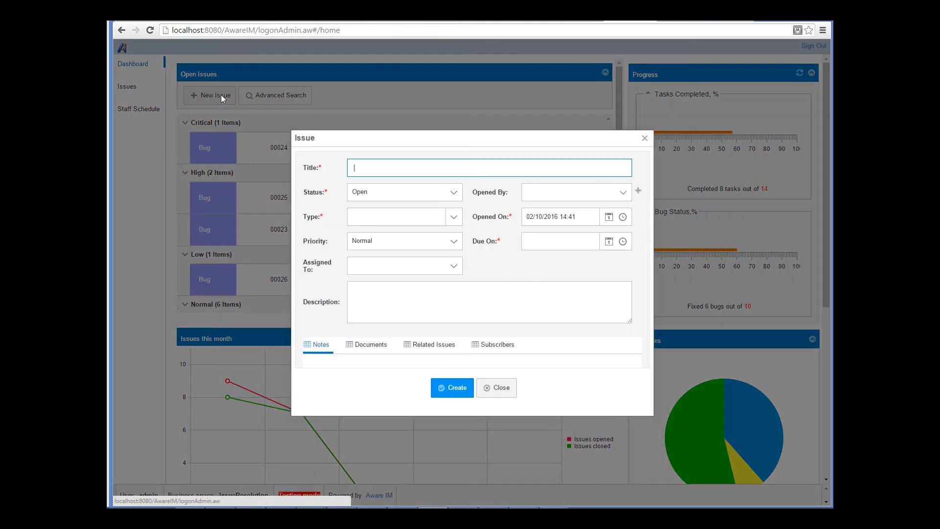
click(320, 345)
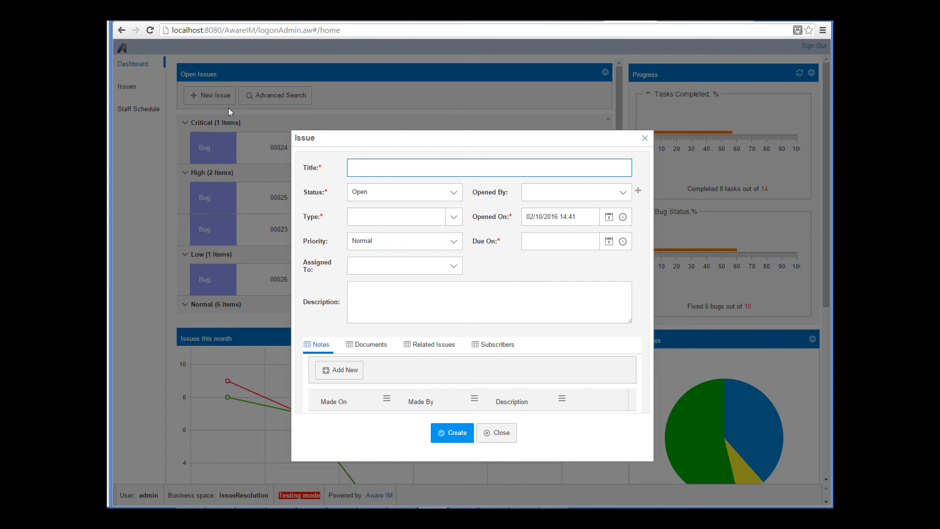
click(559, 217)
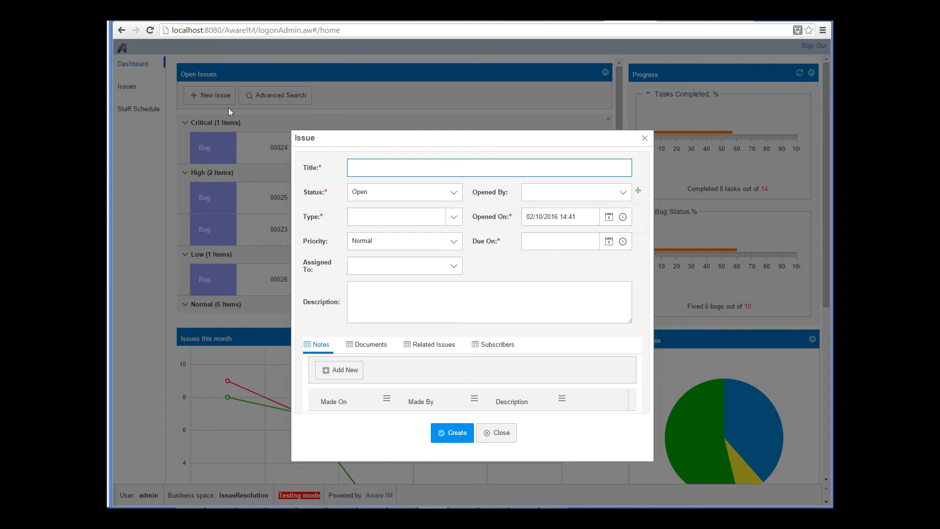
click(608, 217)
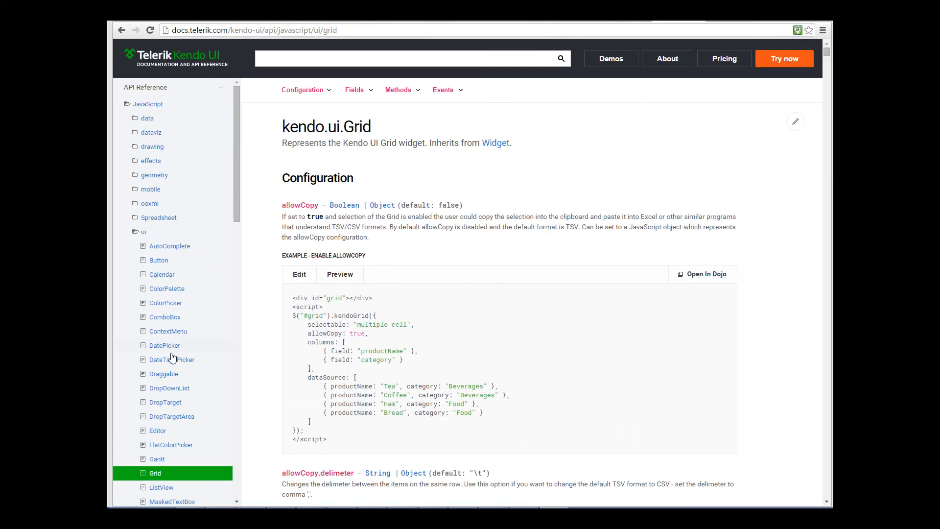
- Find the DateTimePicker 'start' option and preview its year-view calendar example
click(172, 359)
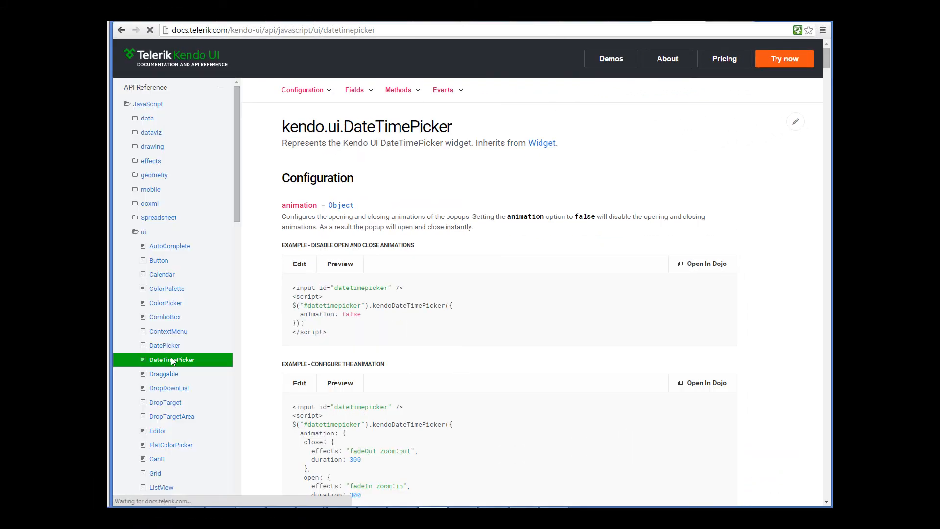
click(302, 89)
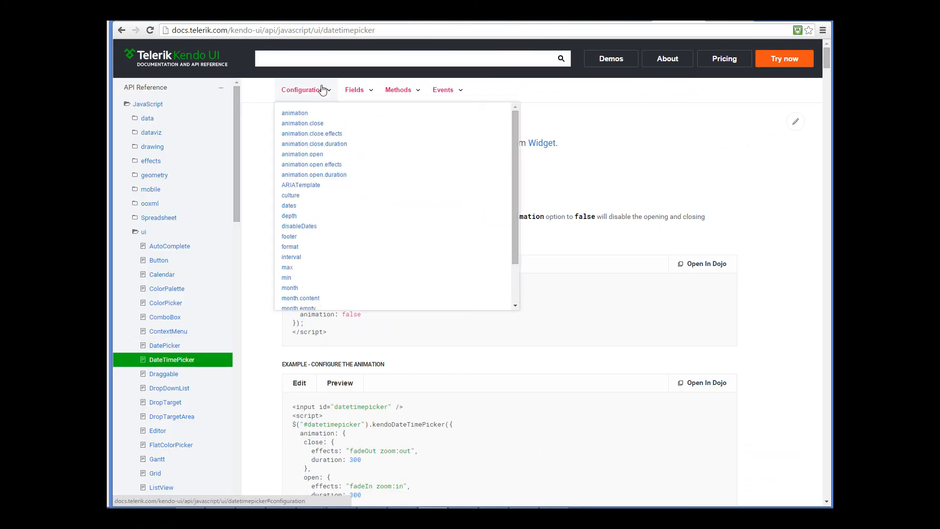
scroll(down, 3)
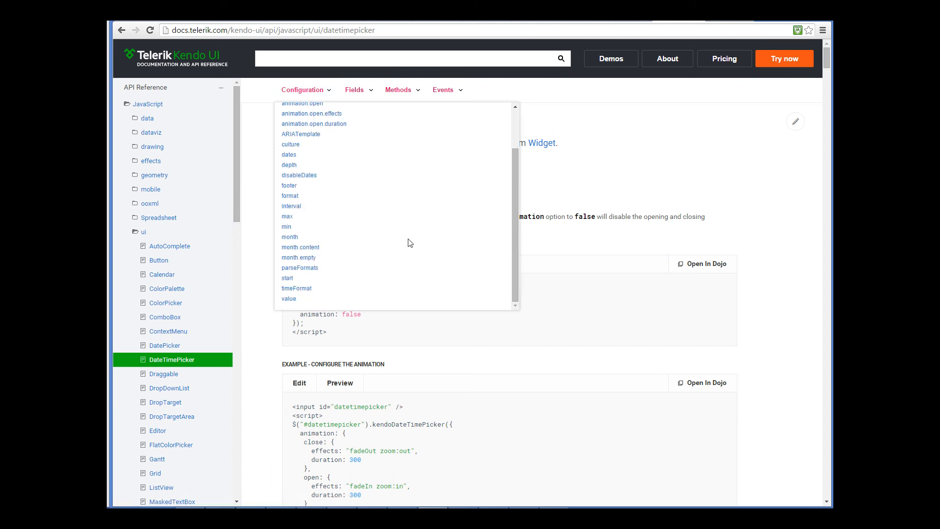
click(288, 278)
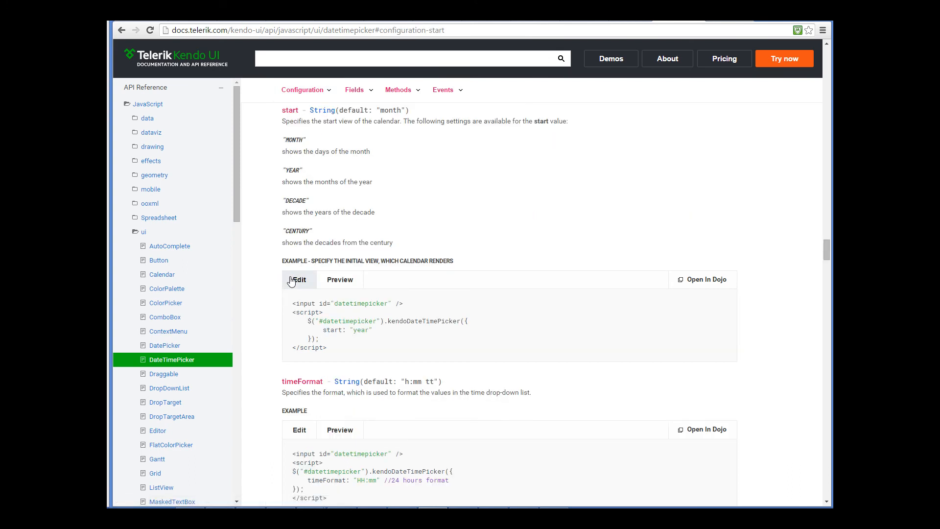
mouse_move(451, 304)
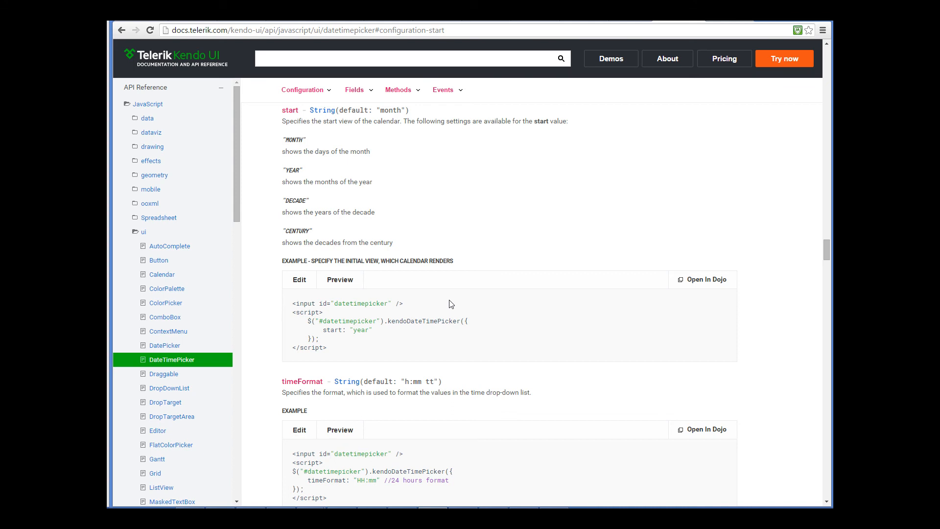
mouse_move(371, 296)
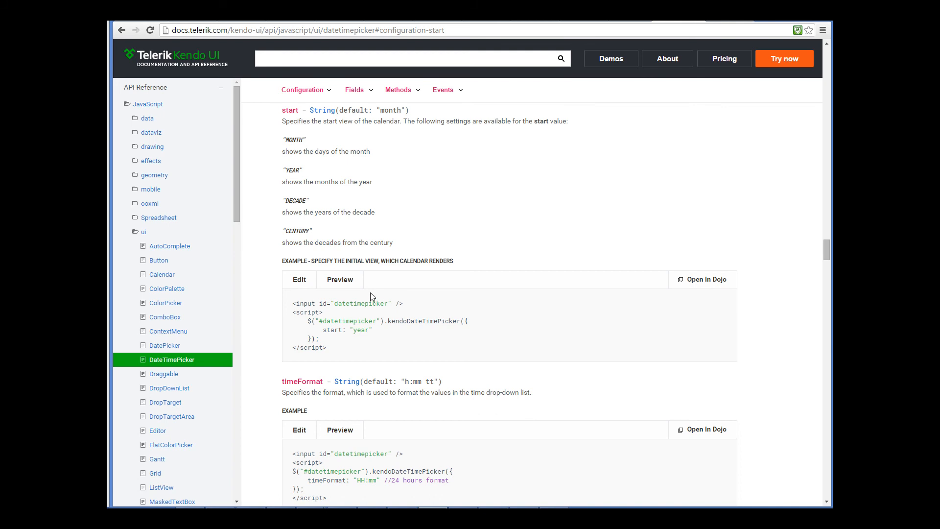
click(339, 280)
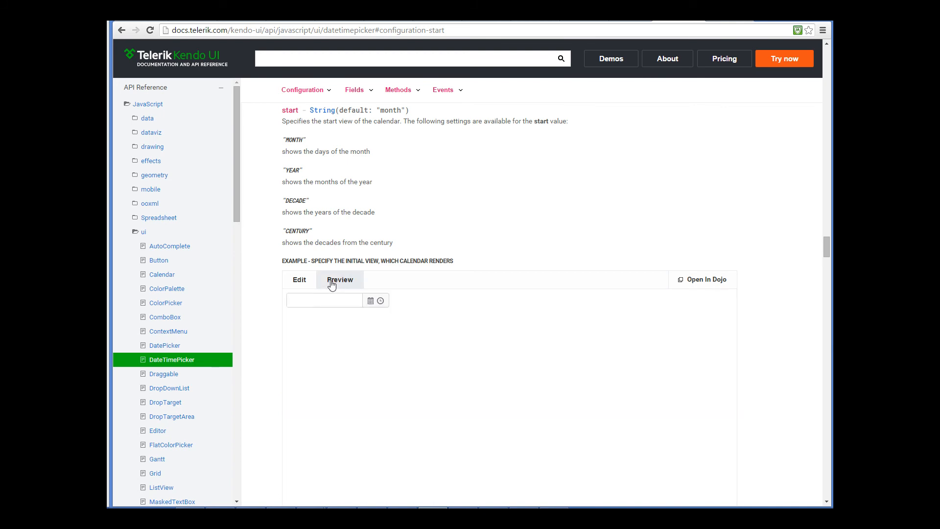
click(371, 300)
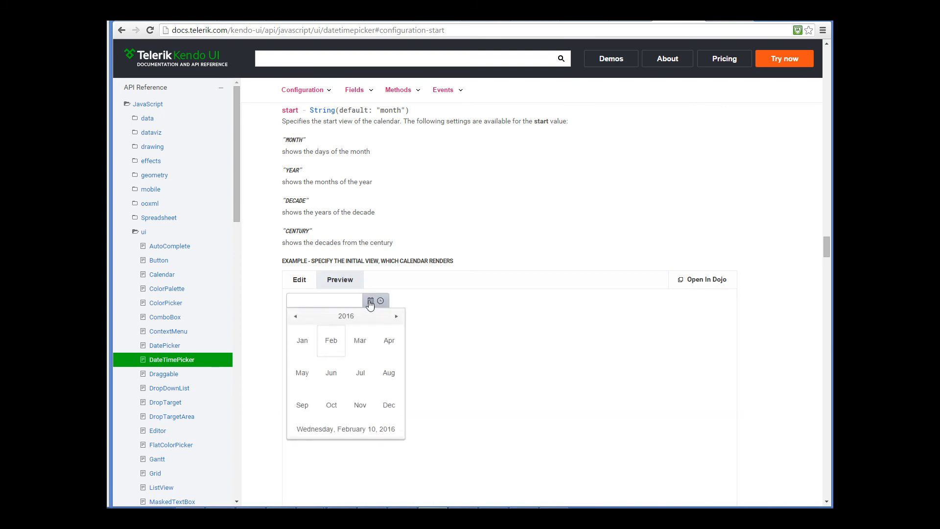
mouse_move(457, 298)
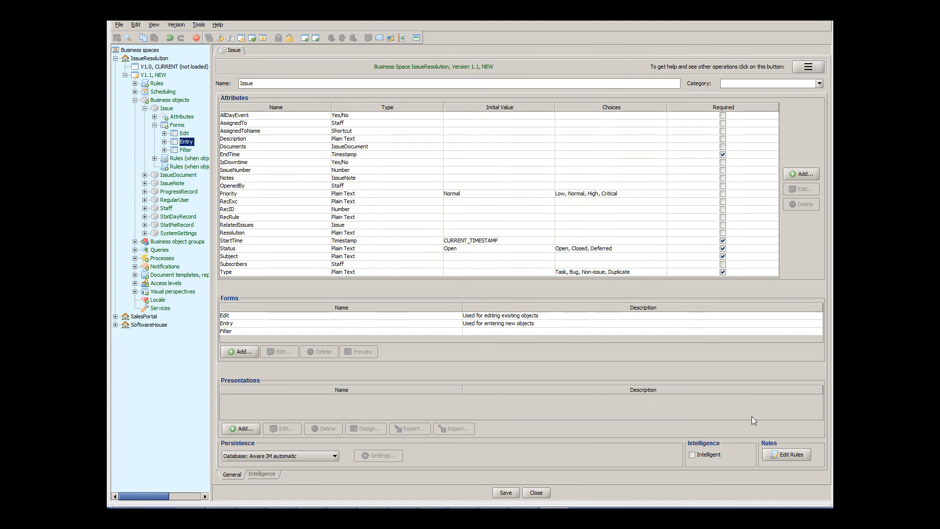
mouse_move(450, 314)
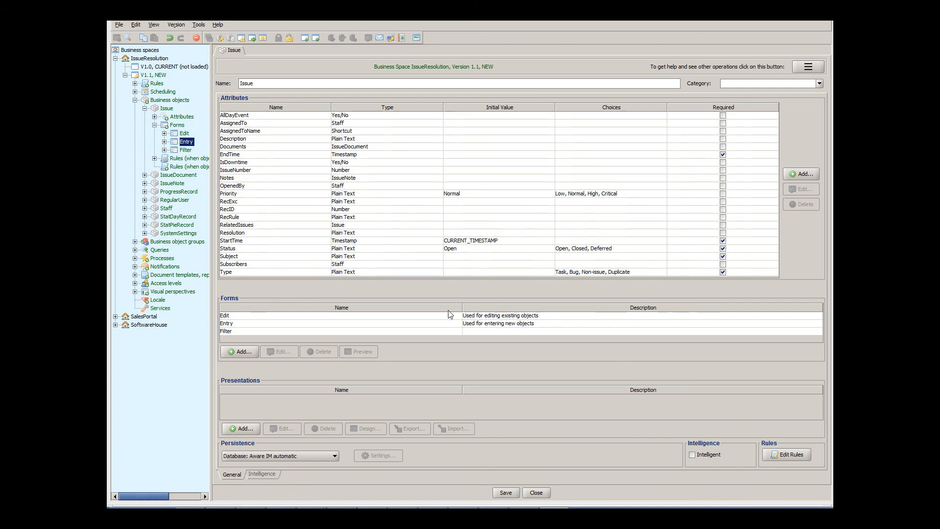
- Edit the Issue Entry form and open the StartTime (Opened On) Date/time element settings
click(279, 352)
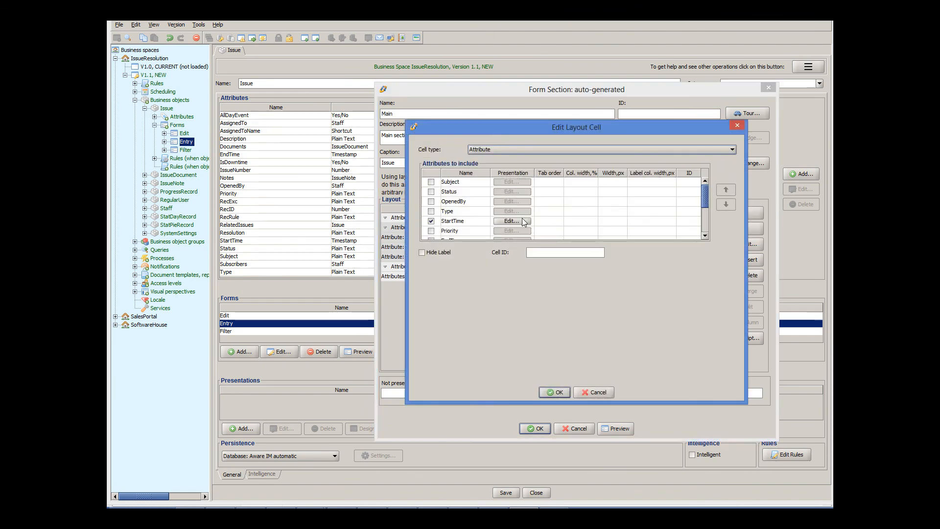
click(511, 221)
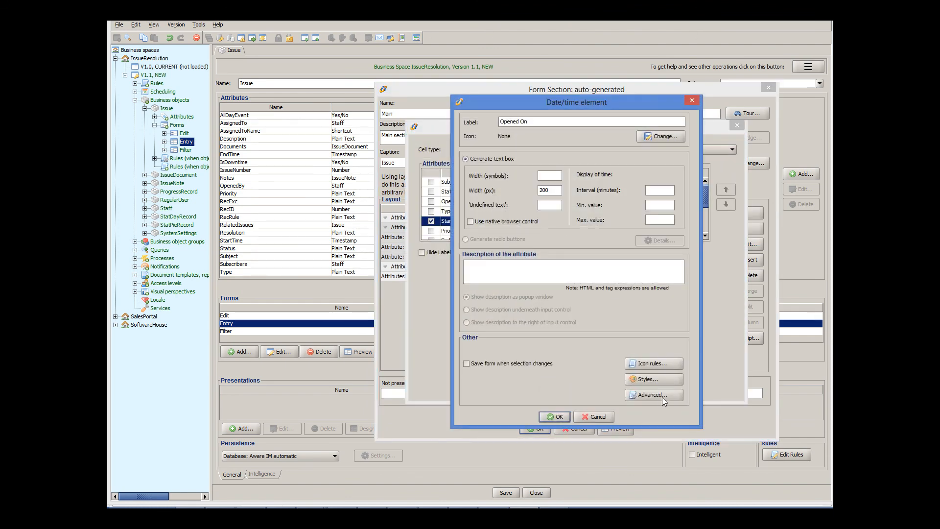
- Enter the Advanced script config.start="year"; for the Opened On field
click(652, 395)
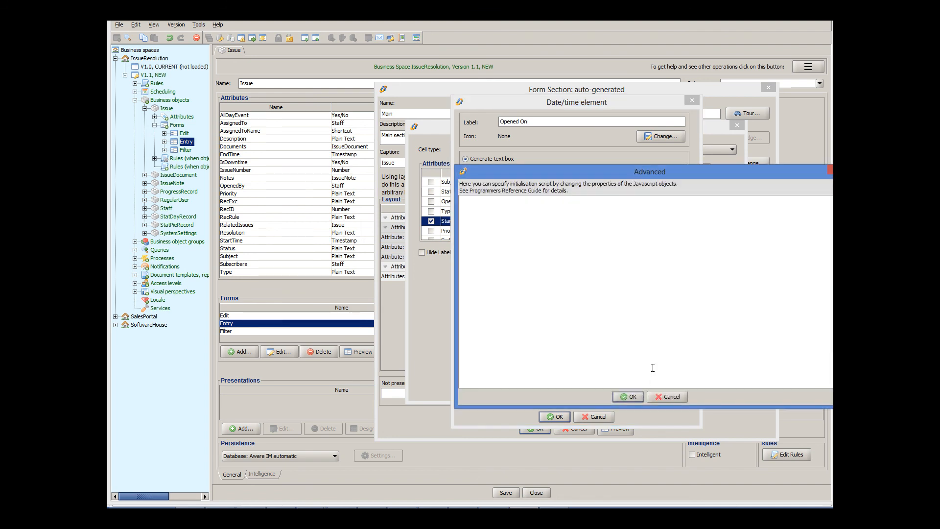
mouse_move(656, 350)
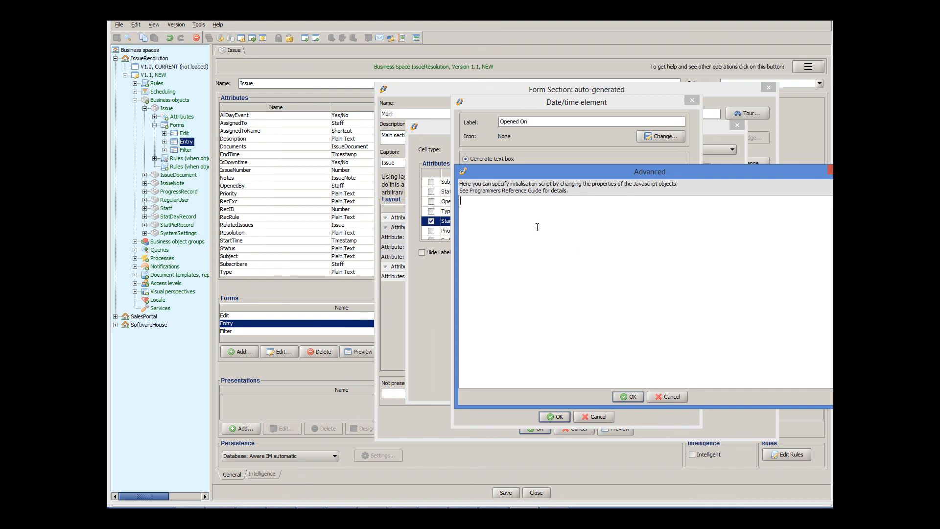
text(c)
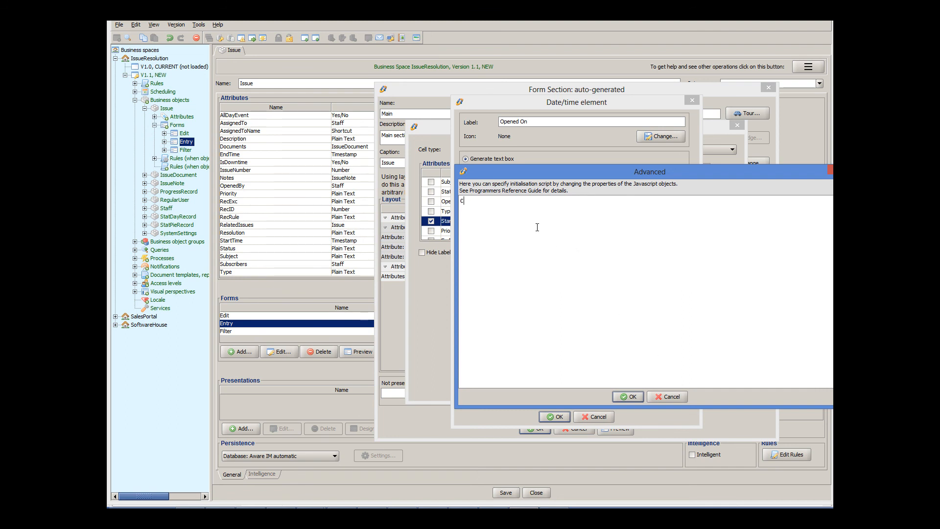
text(onfig.c)
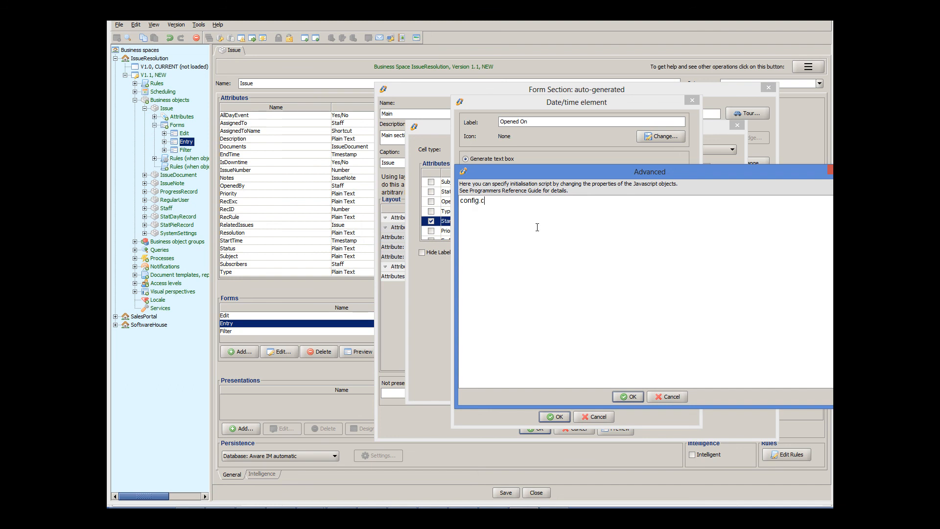
text(onfig)
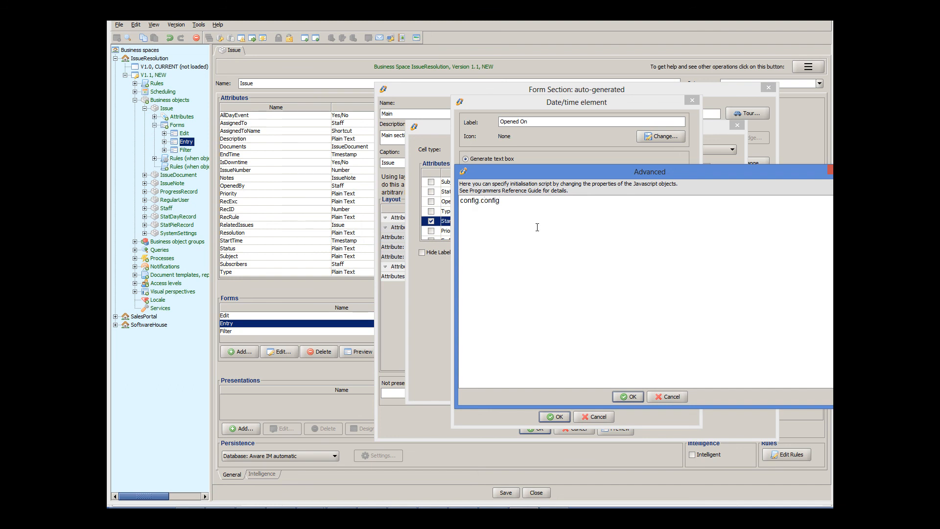
text(.start=)
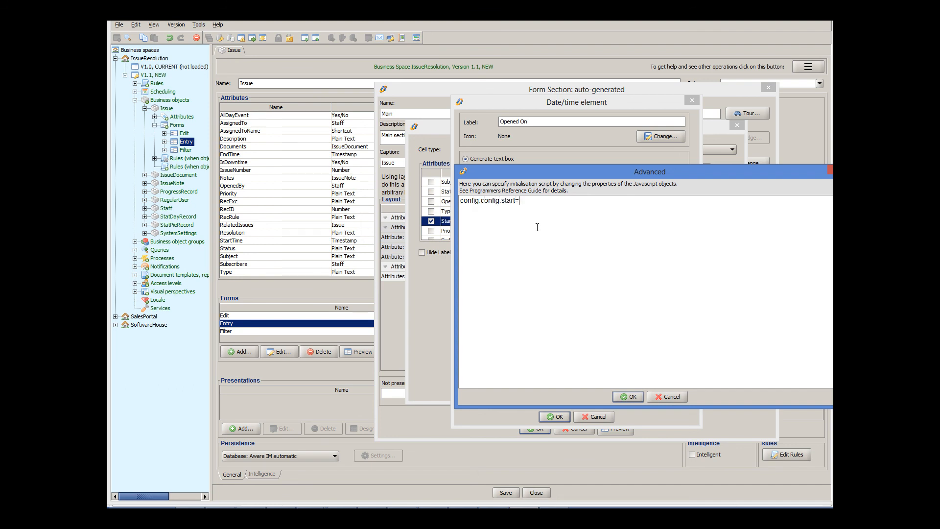
text("yeart)
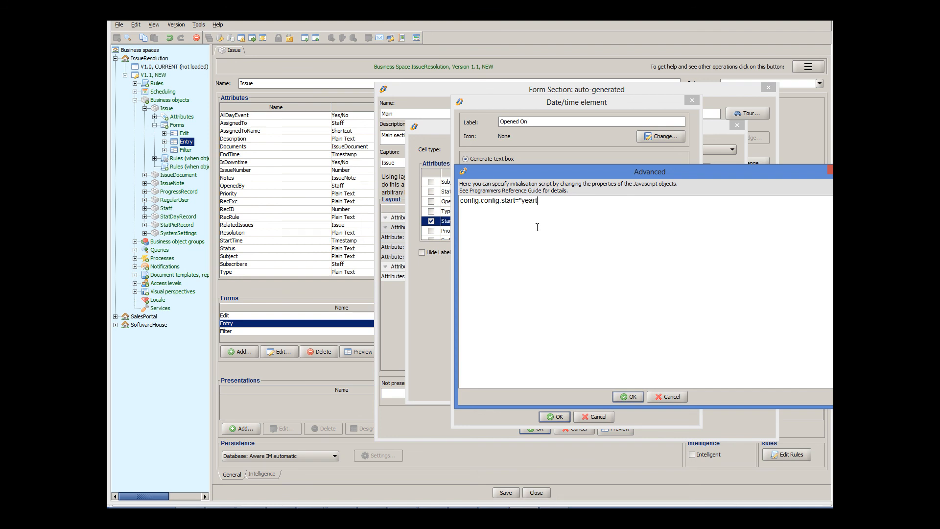
text(";)
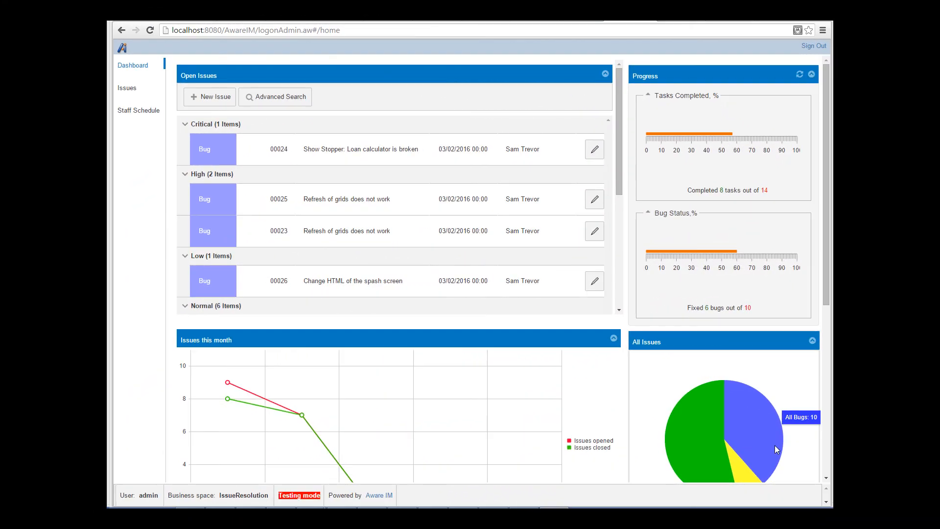
mouse_move(225, 101)
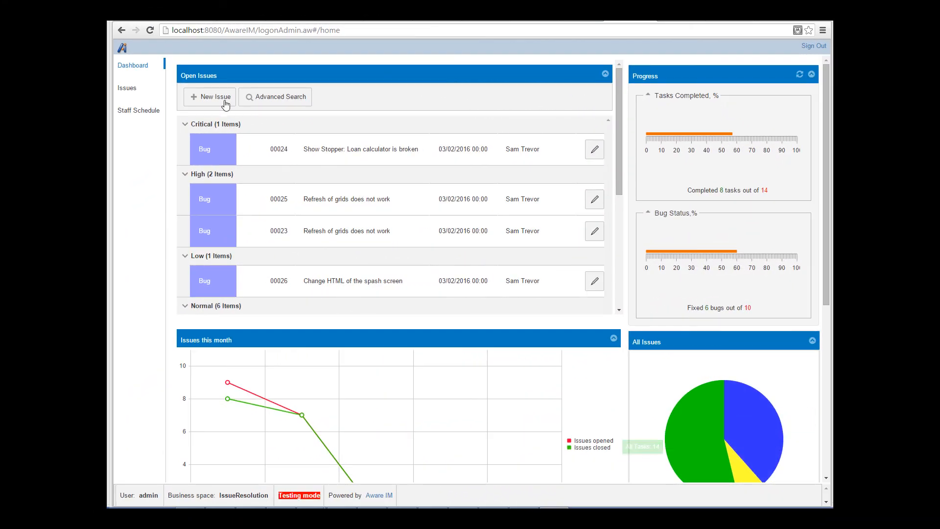
- Start a new issue and confirm the Opened On calendar opens on 2016's months
click(209, 97)
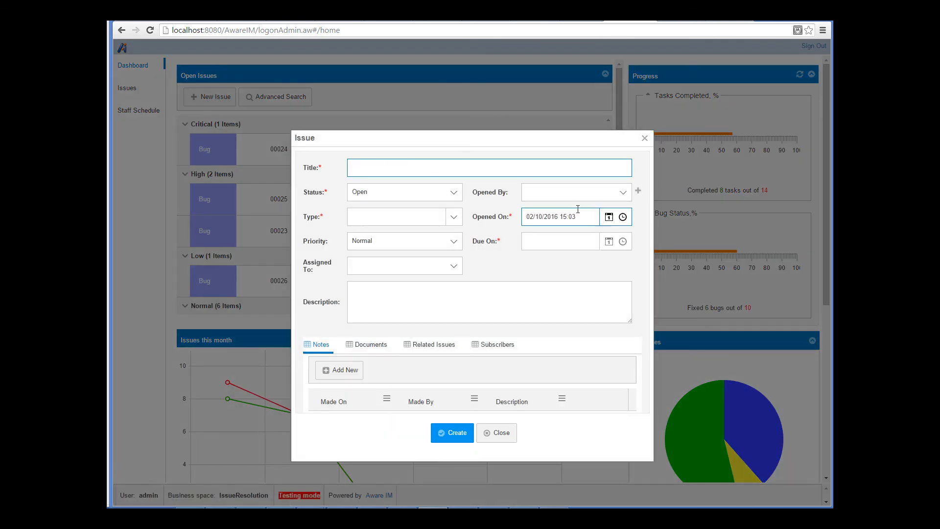
click(609, 217)
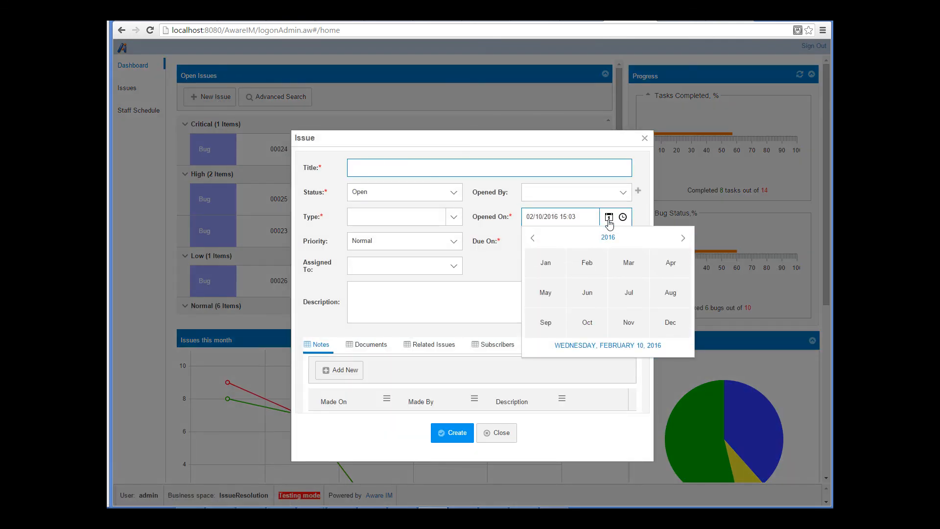
click(488, 167)
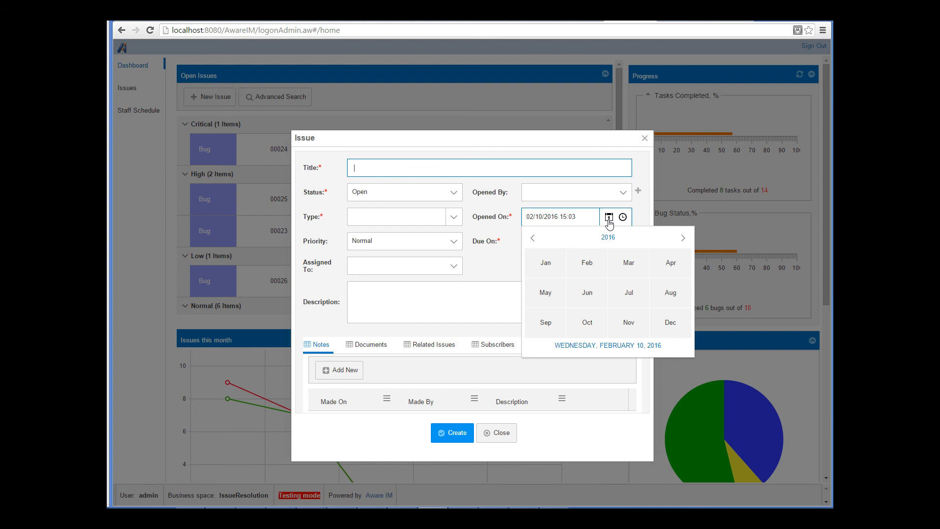